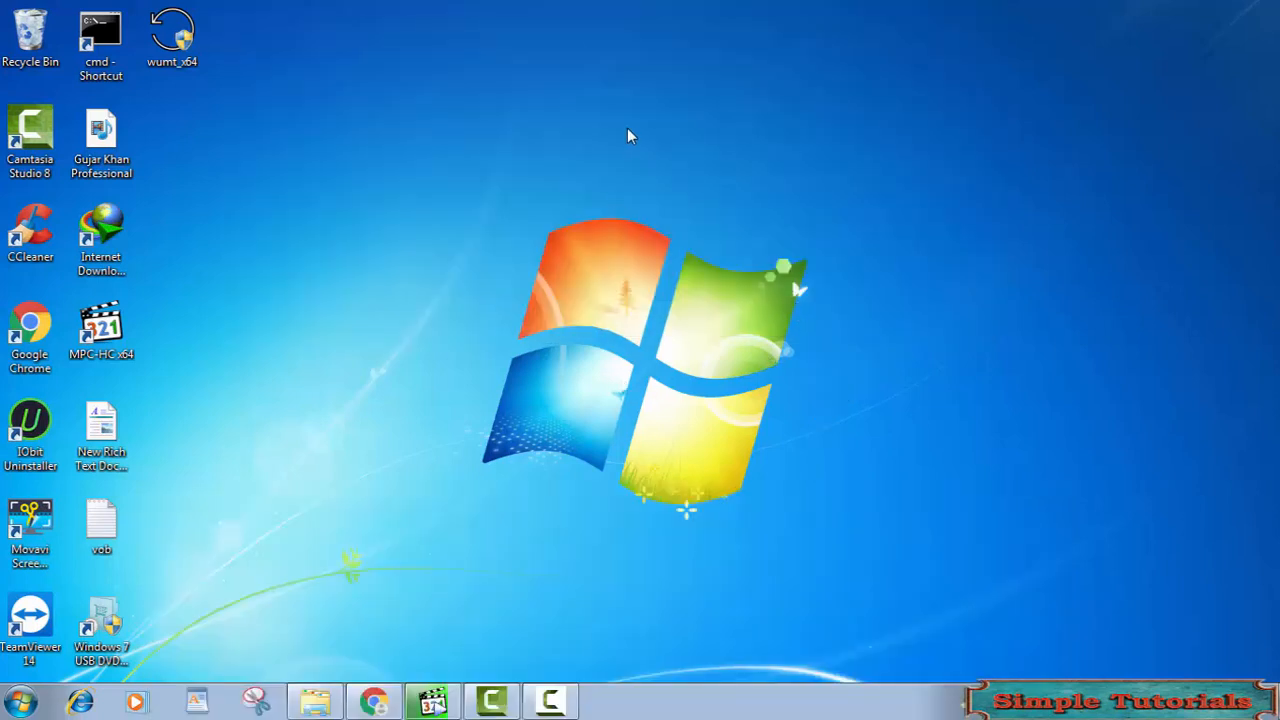
{"action": "mouse_move", "coordinate": [640, 136]}
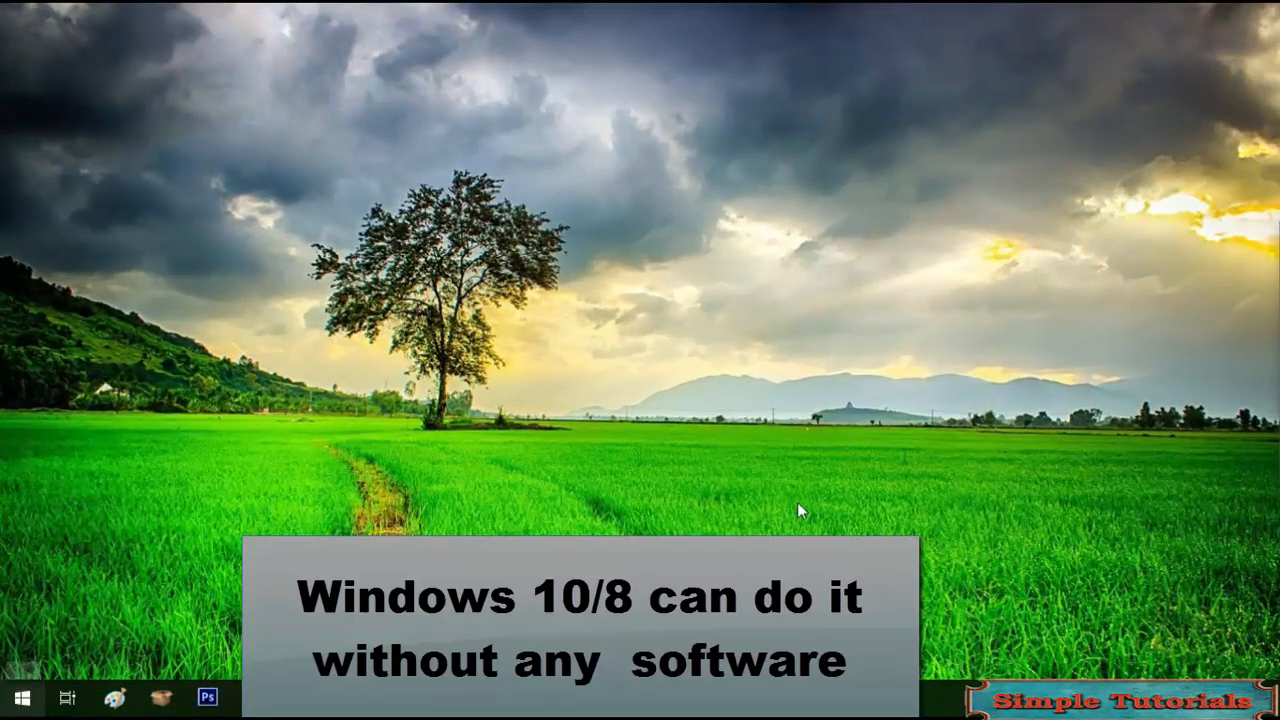
Review the Comparison table and show ApowerMirror's supported Windows, Mac and mobile device versions
{"action": "left_click", "coordinate": [14, 696]}
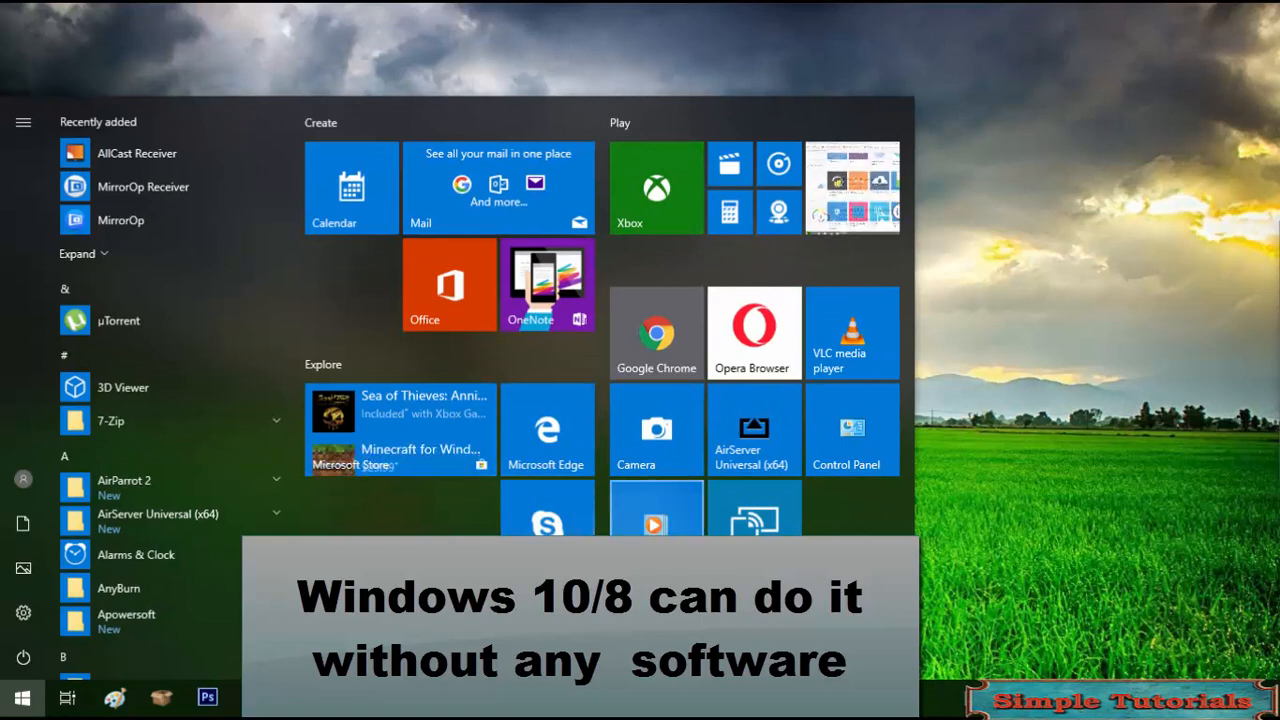
{"action": "left_click", "coordinate": [752, 508]}
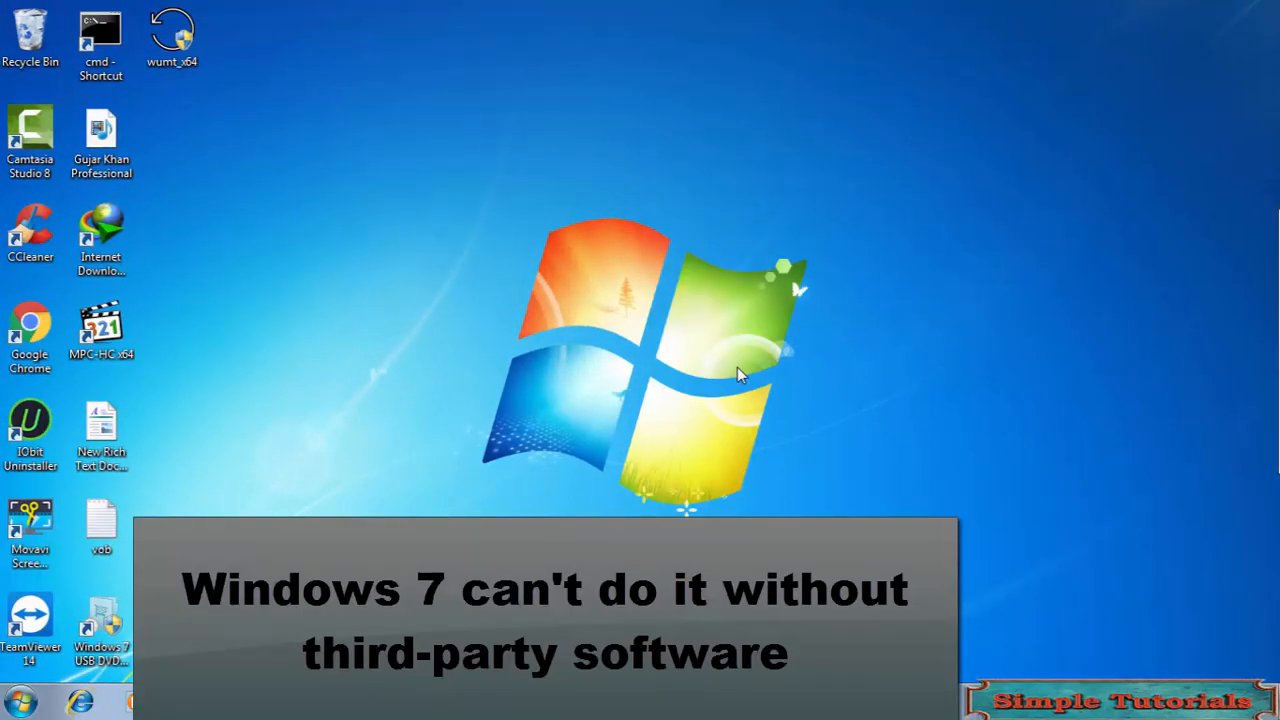
{"action": "mouse_move", "coordinate": [1250, 452]}
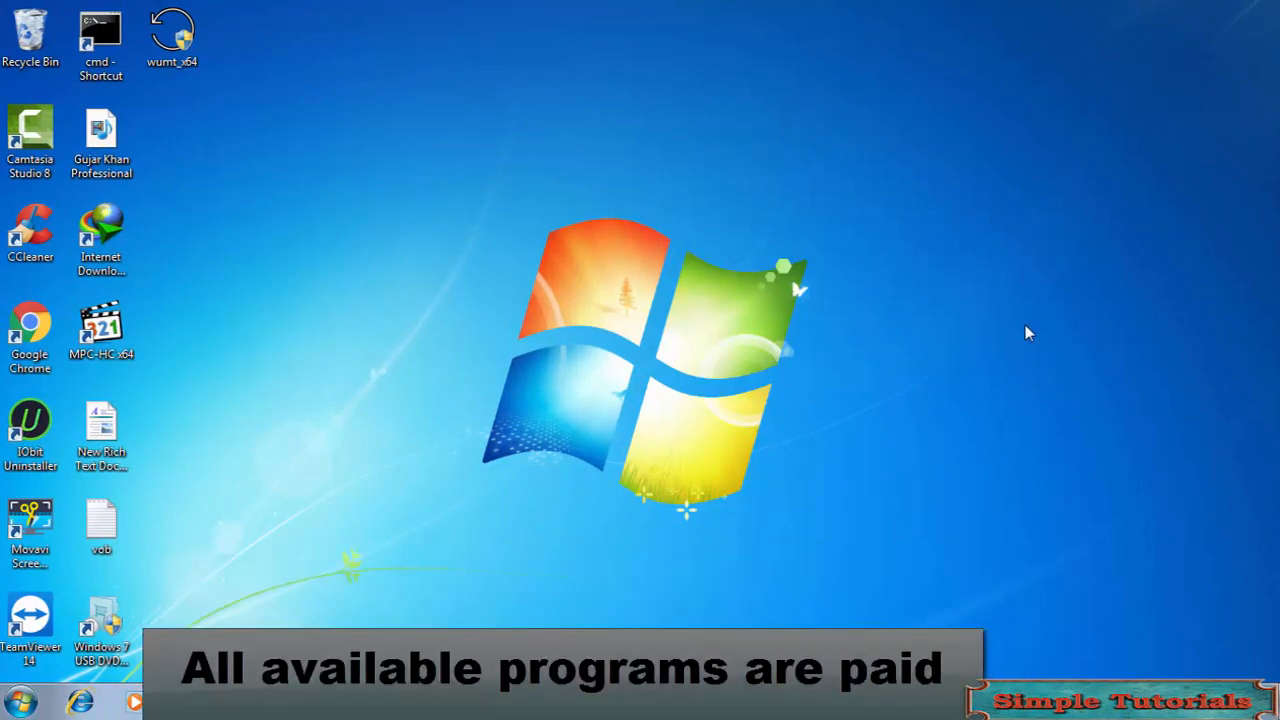
{"action": "mouse_move", "coordinate": [1024, 338]}
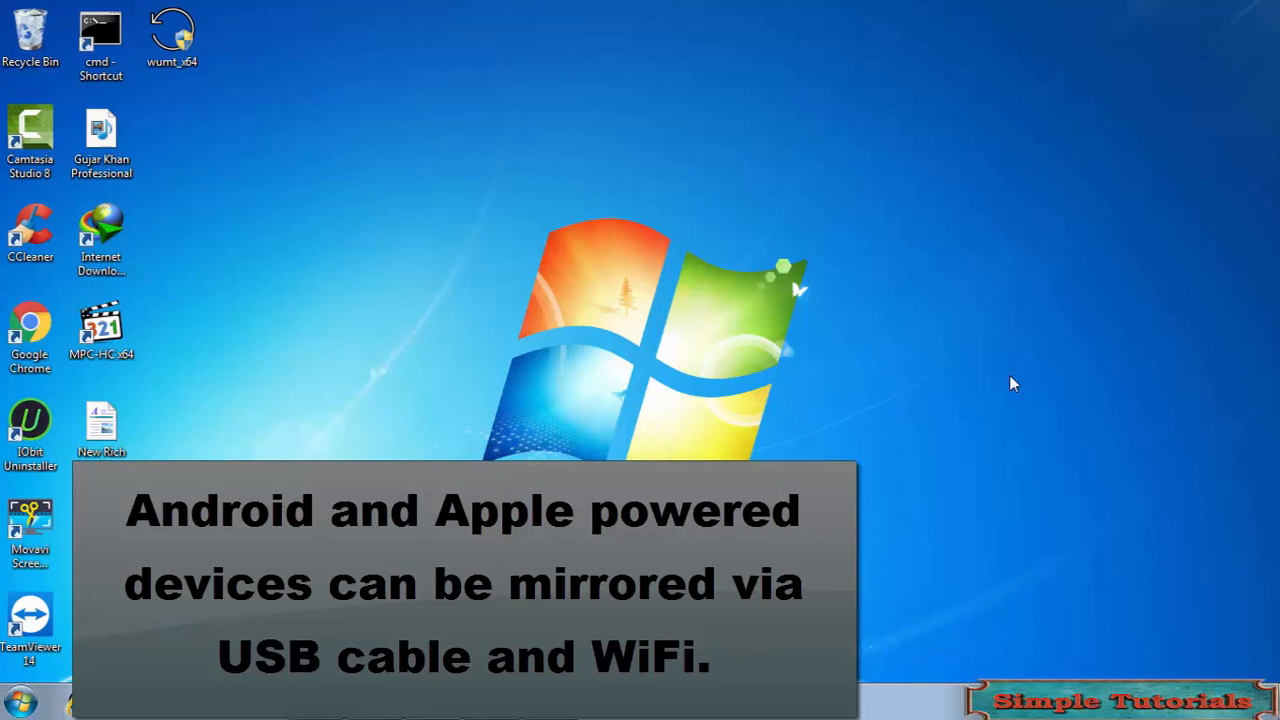
{"action": "mouse_move", "coordinate": [980, 444]}
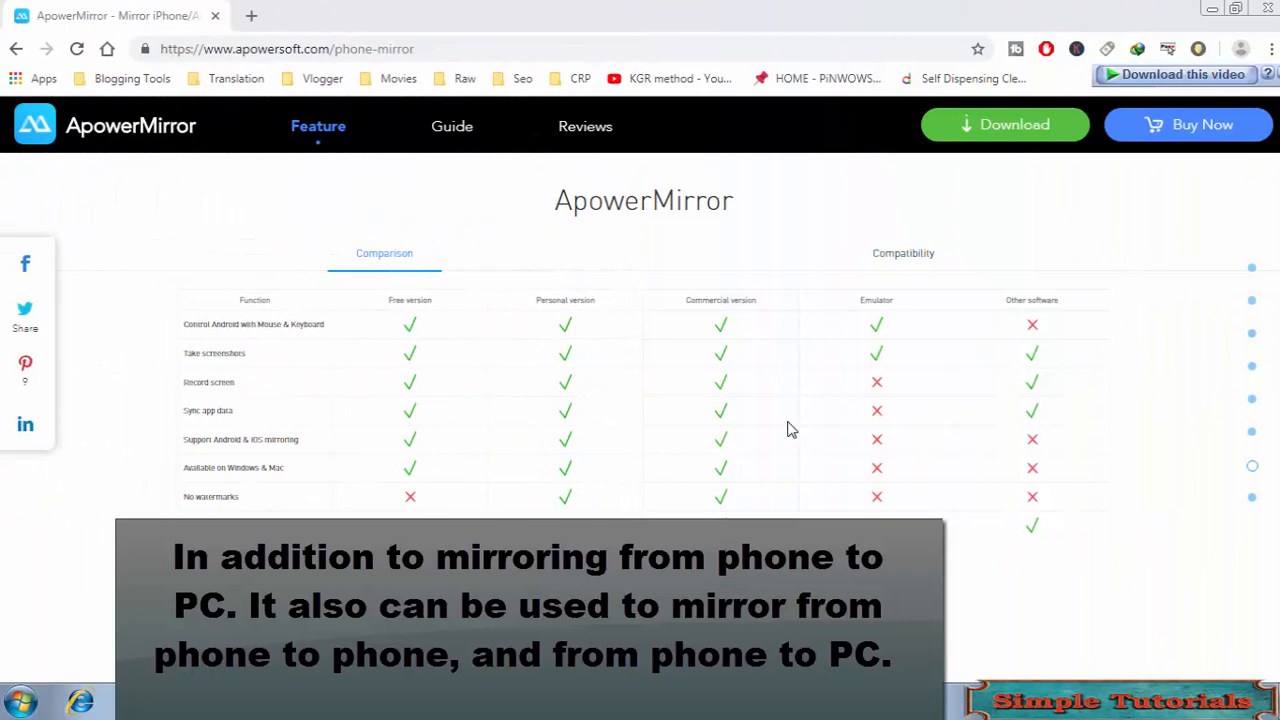
{"action": "mouse_move", "coordinate": [184, 266]}
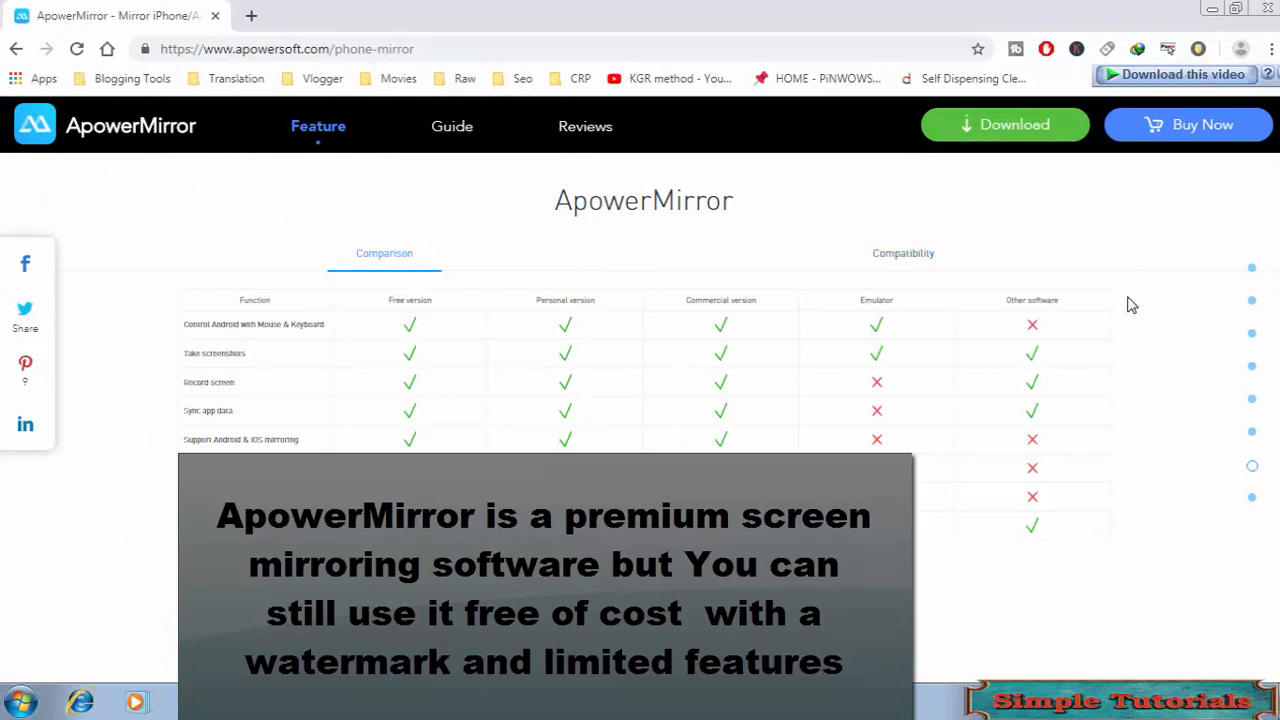
{"action": "left_click", "coordinate": [902, 252]}
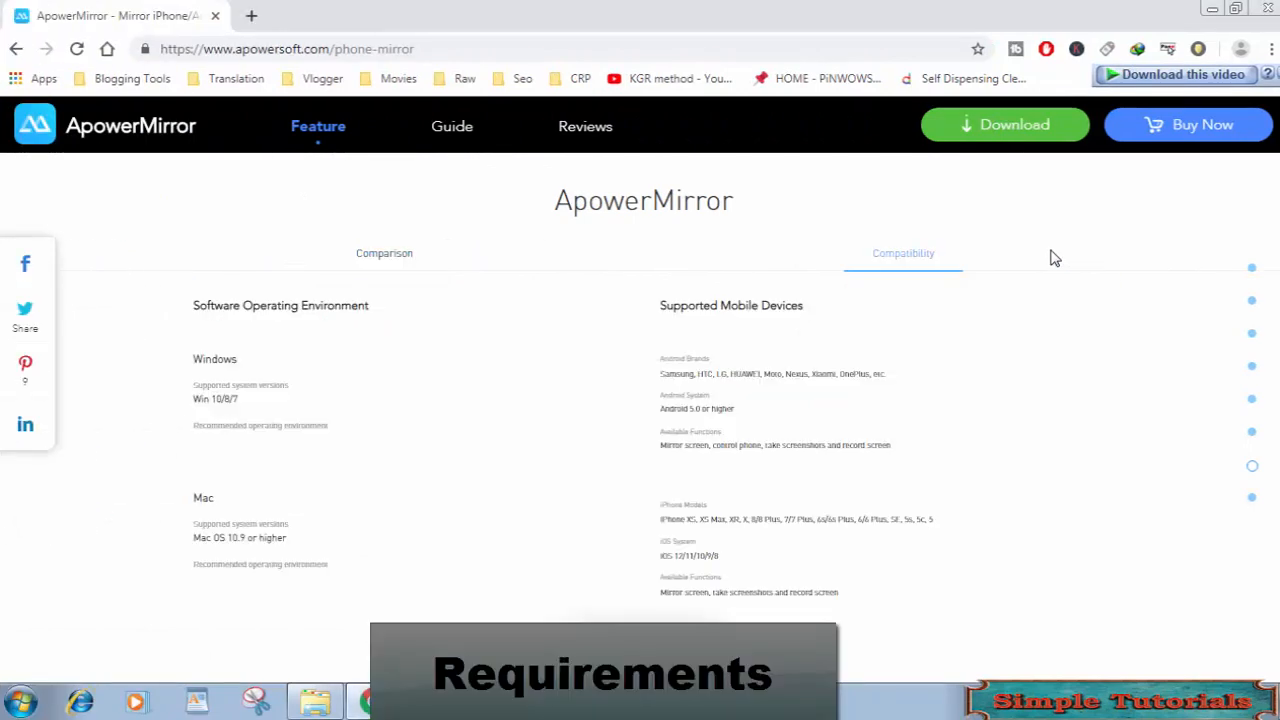
{"action": "left_click", "coordinate": [384, 252]}
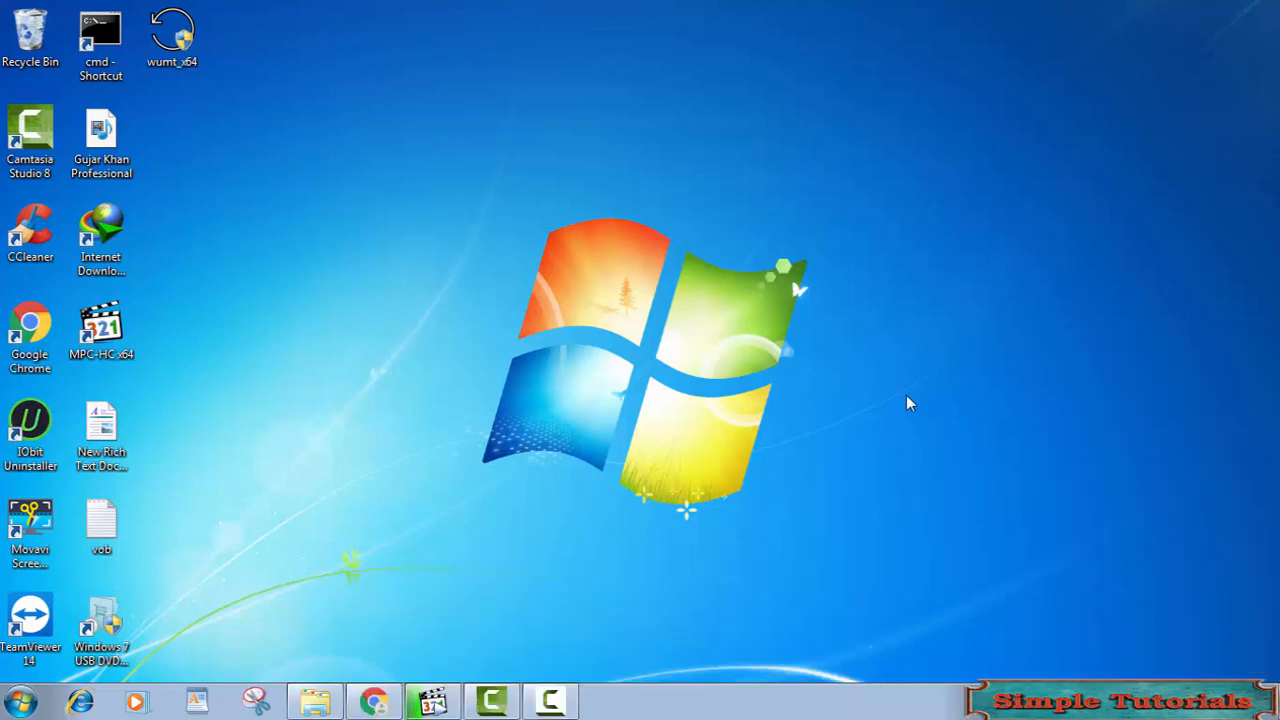
{"action": "mouse_move", "coordinate": [950, 558]}
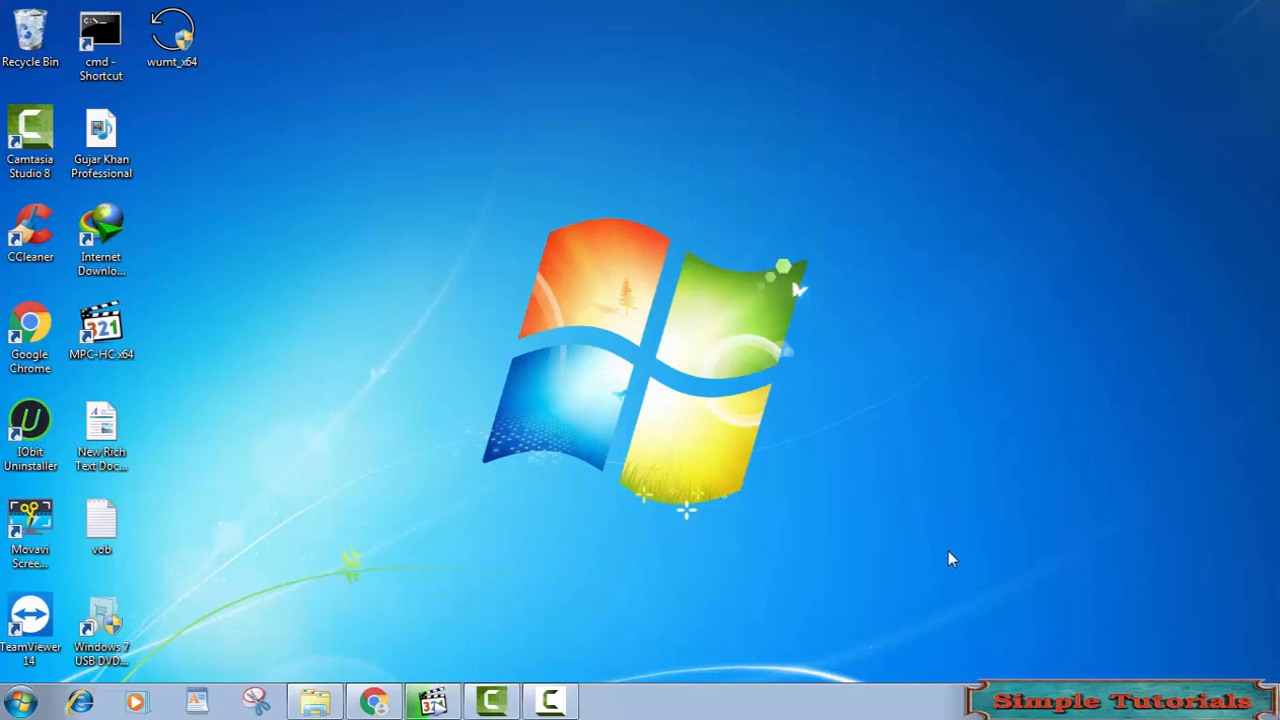
{"action": "mouse_move", "coordinate": [1020, 564]}
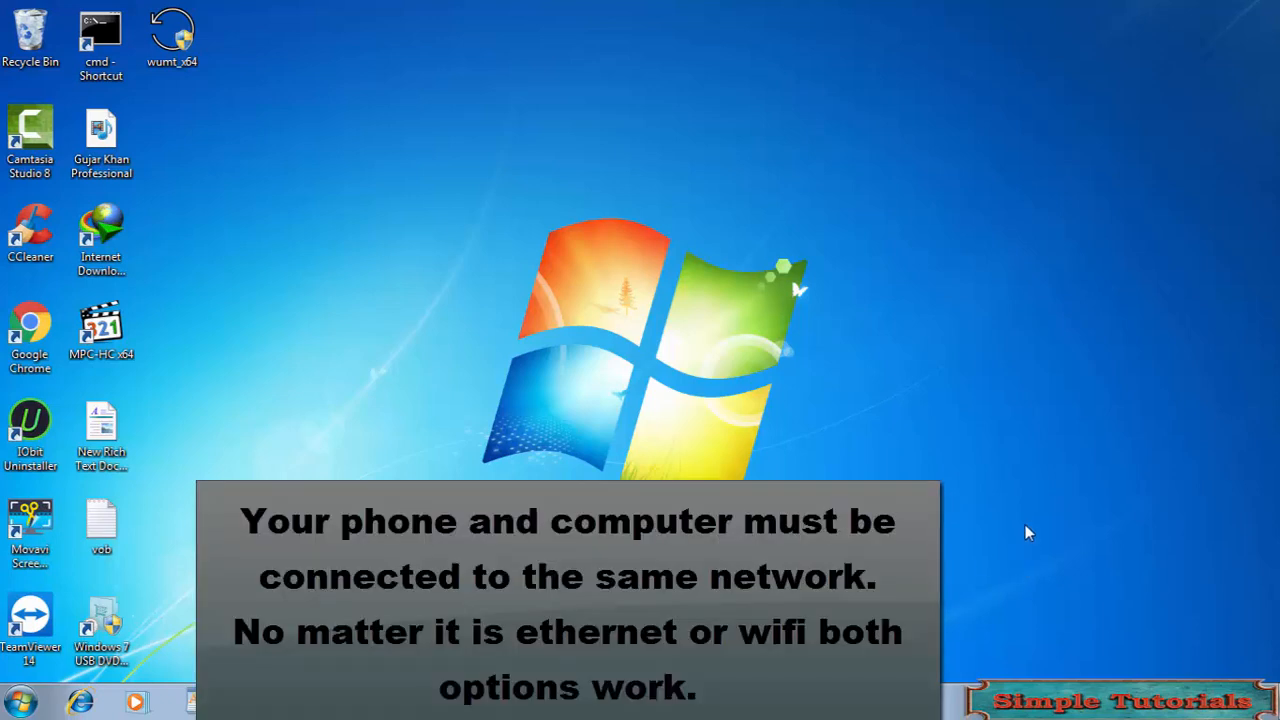
{"action": "mouse_move", "coordinate": [1018, 540]}
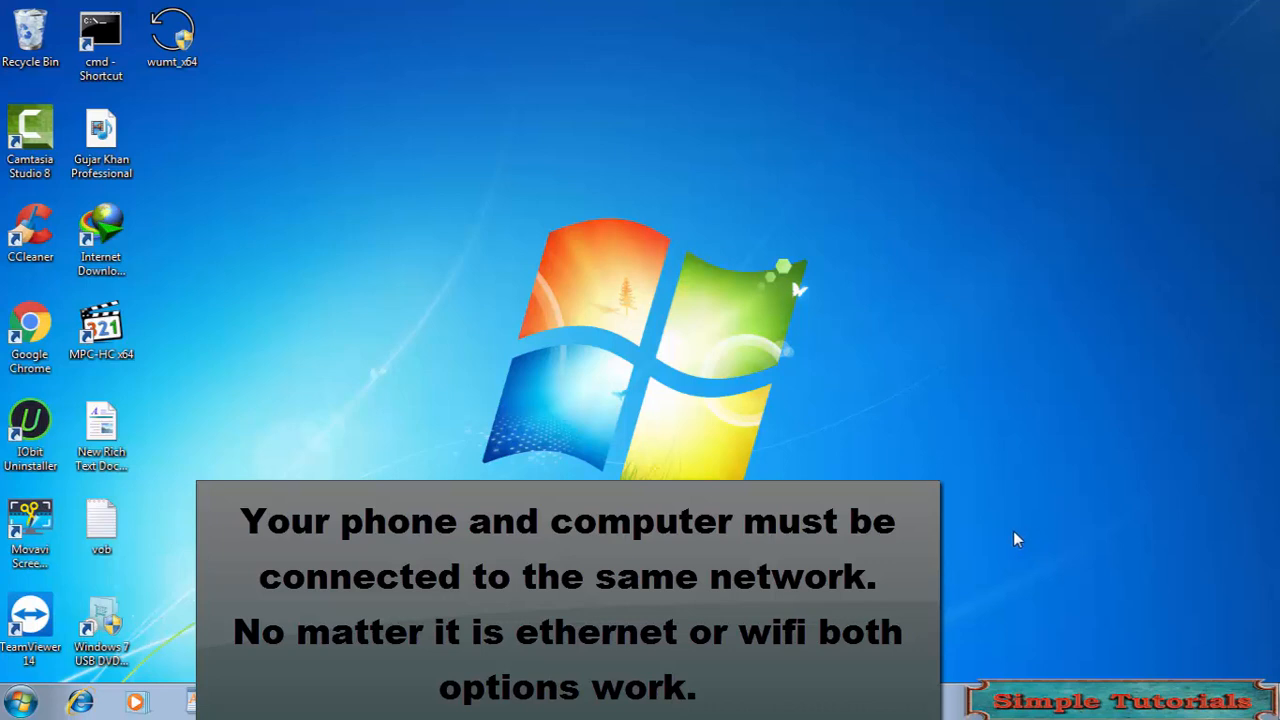
{"action": "mouse_move", "coordinate": [816, 58]}
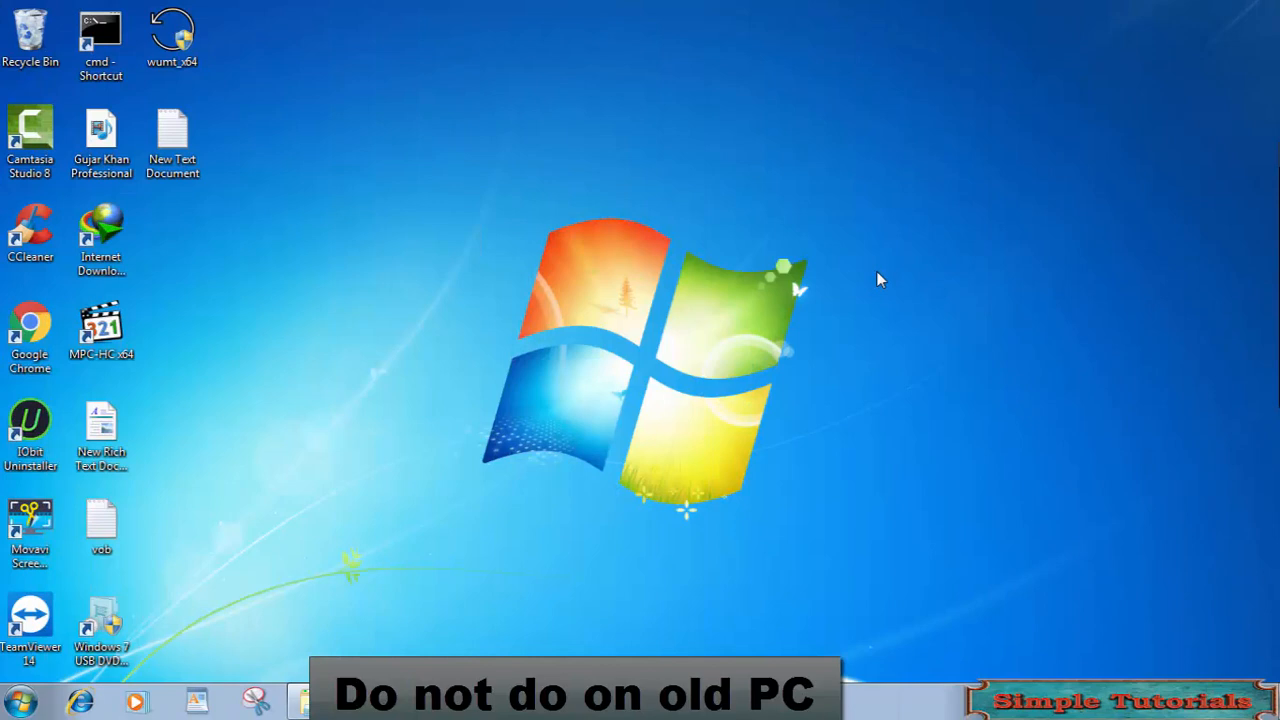
{"action": "mouse_move", "coordinate": [940, 362]}
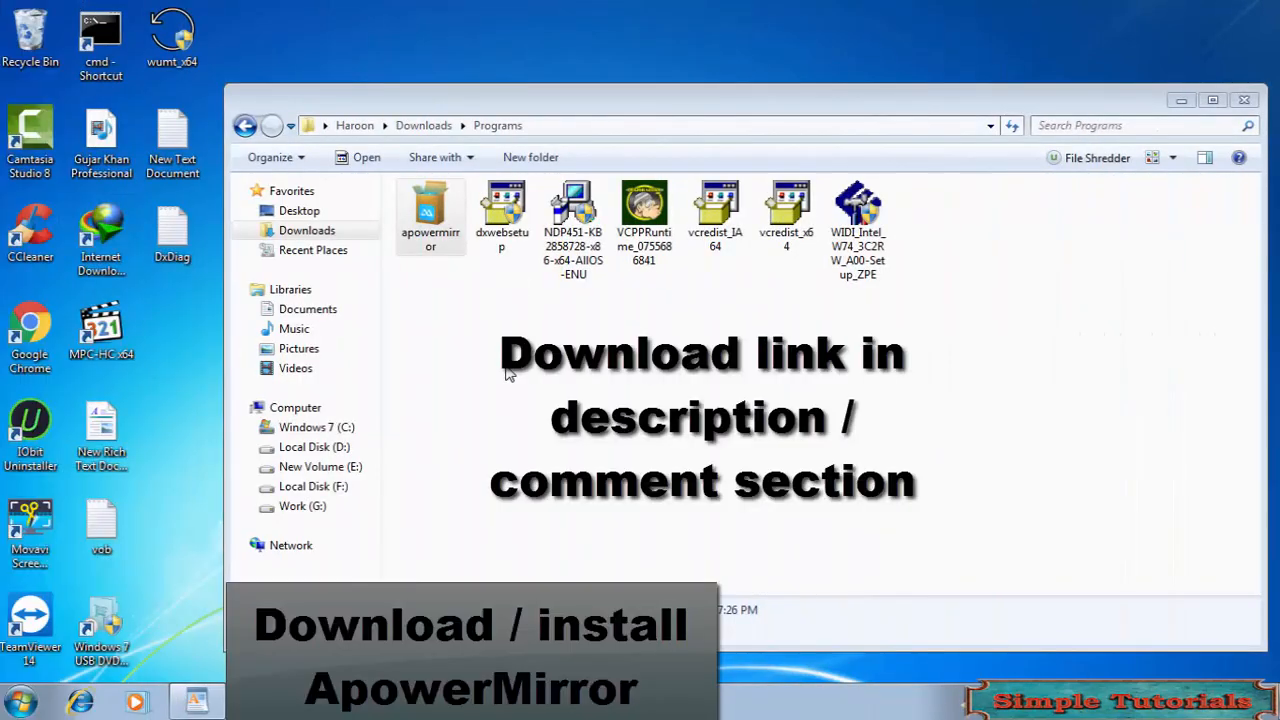
Run the apowermirror setup file to bring up the Setup Wizard for version 1.4.3.5
{"action": "left_click", "coordinate": [430, 216]}
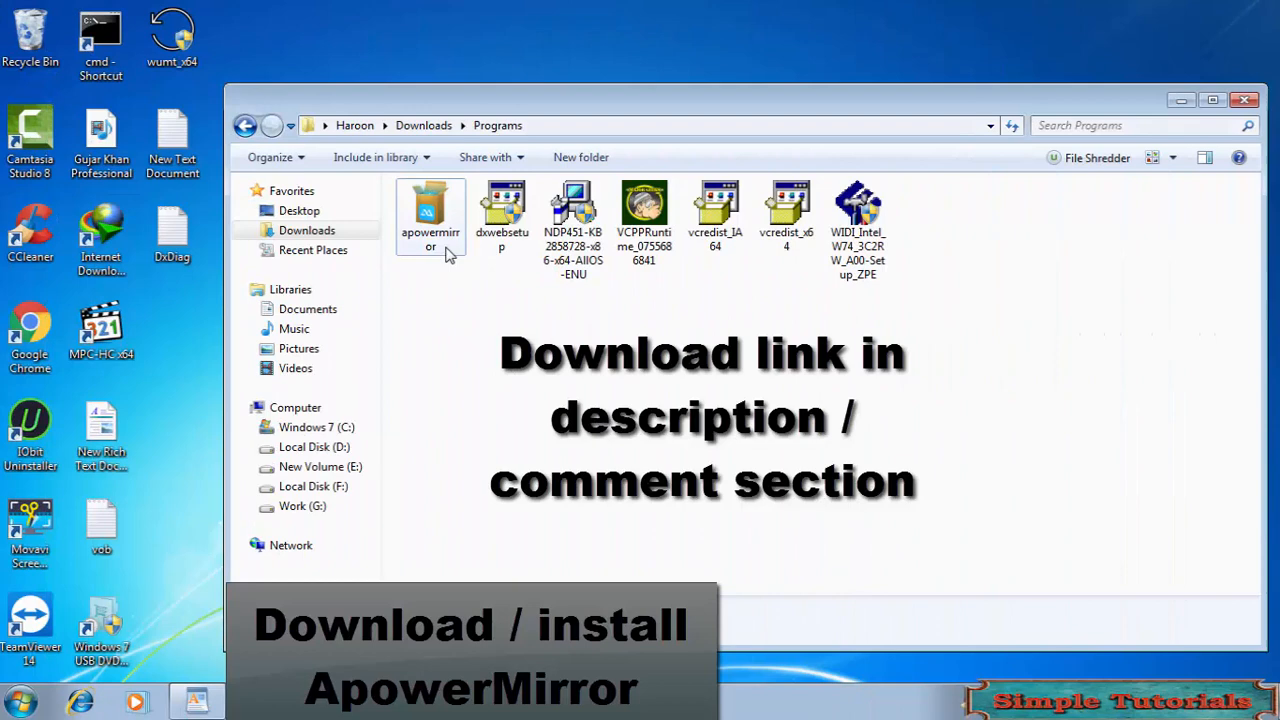
{"action": "left_click", "coordinate": [430, 216]}
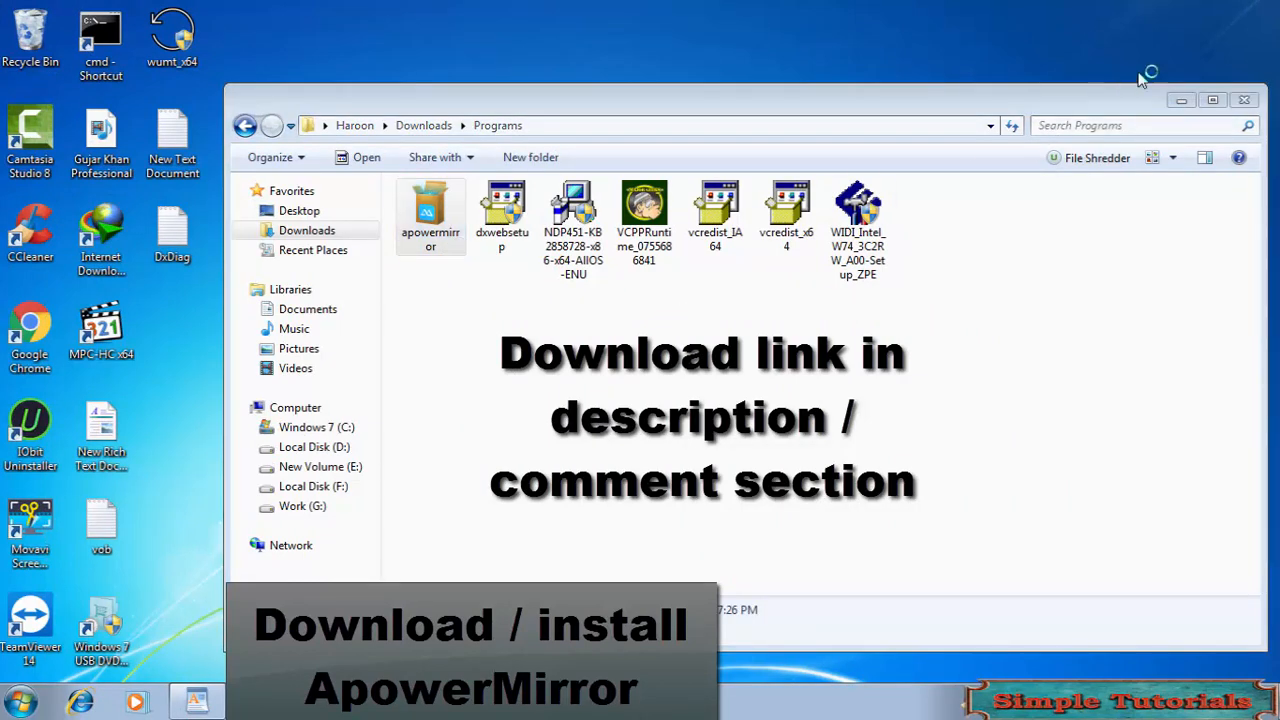
{"action": "double_click", "coordinate": [430, 204]}
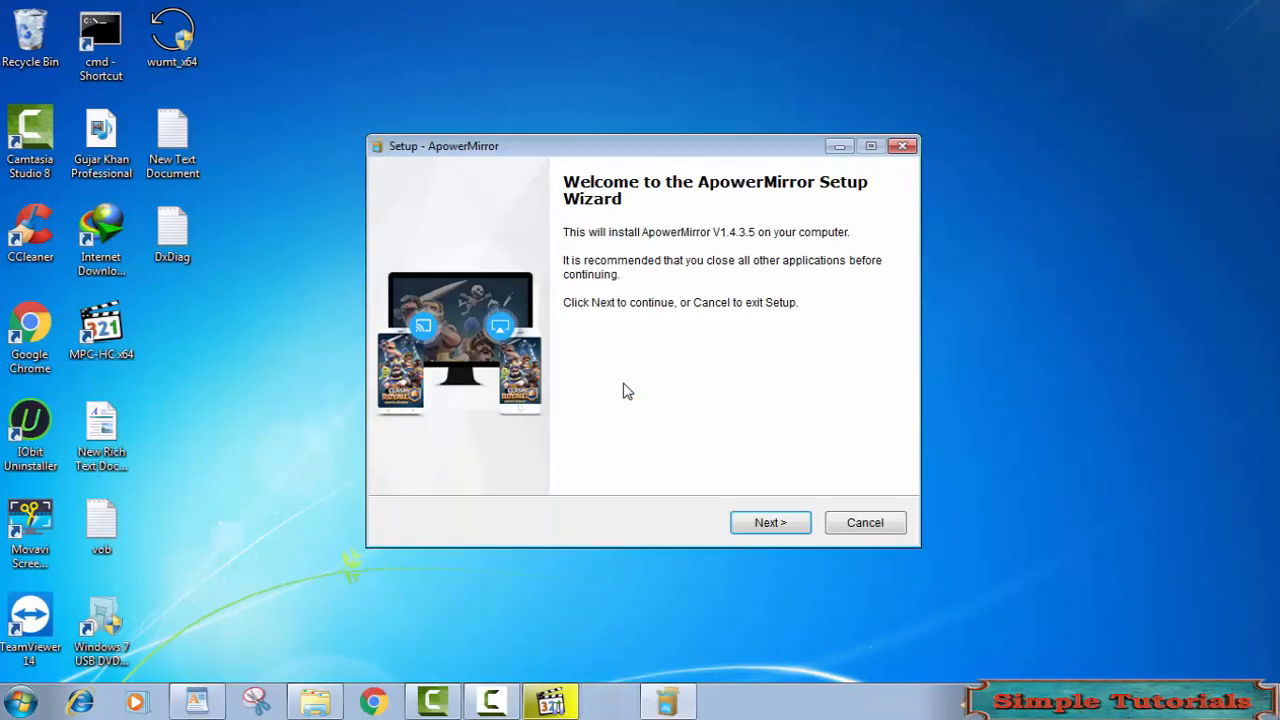
Install ApowerMirror keeping the default shortcut and startup options, then launch it
{"action": "left_click", "coordinate": [770, 522]}
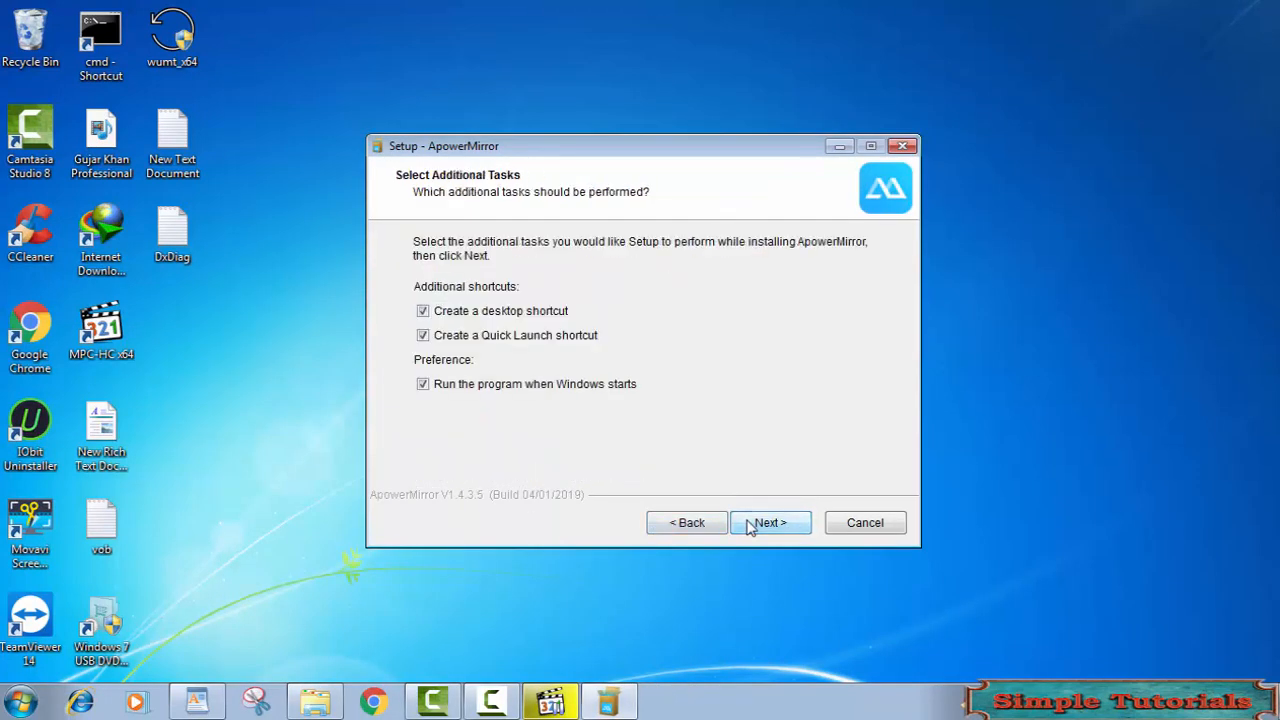
{"action": "left_click", "coordinate": [770, 522]}
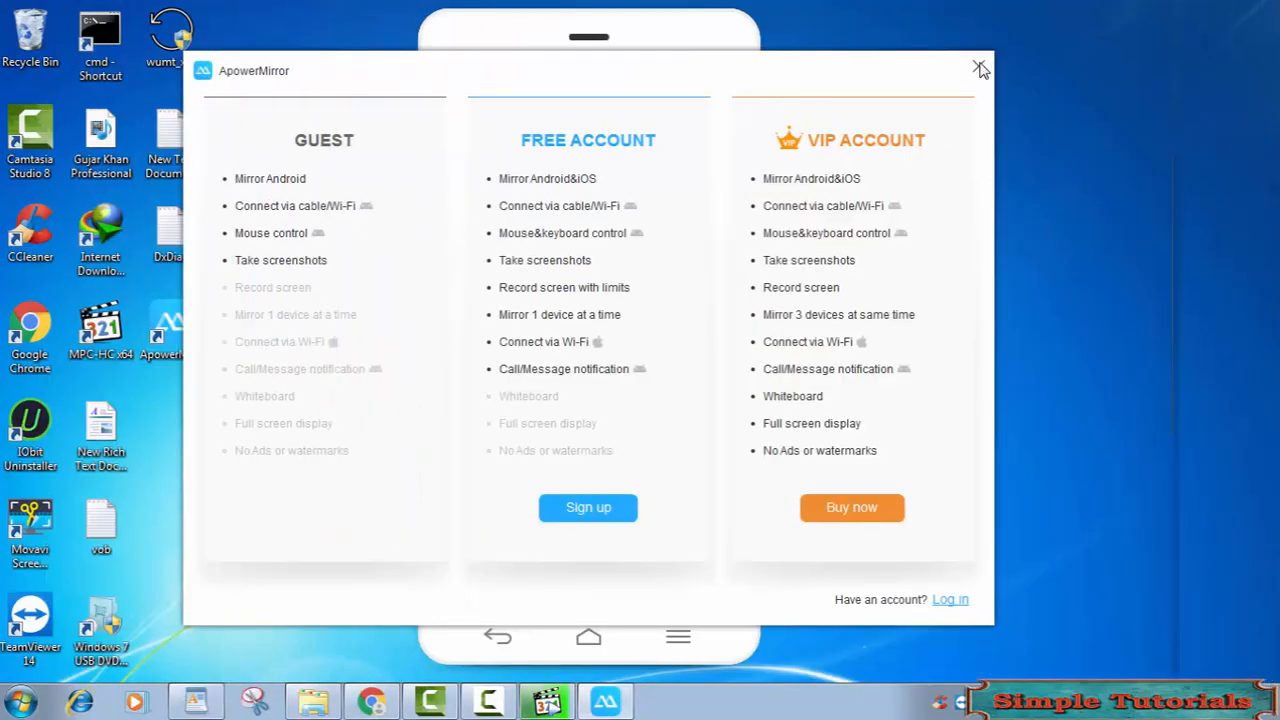
Dismiss the Guest/Free/VIP plans and compare USB and WiFi connection instructions, ending on WiFi
{"action": "left_click", "coordinate": [980, 68]}
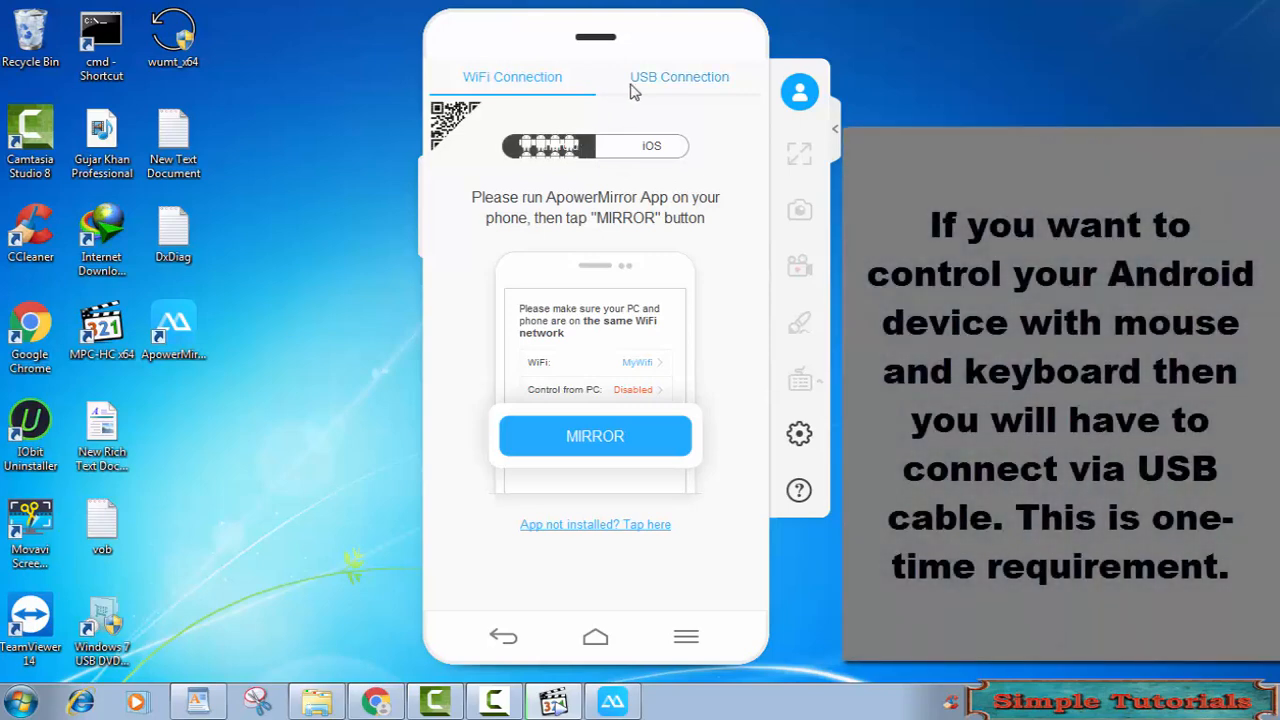
{"action": "left_click", "coordinate": [680, 76]}
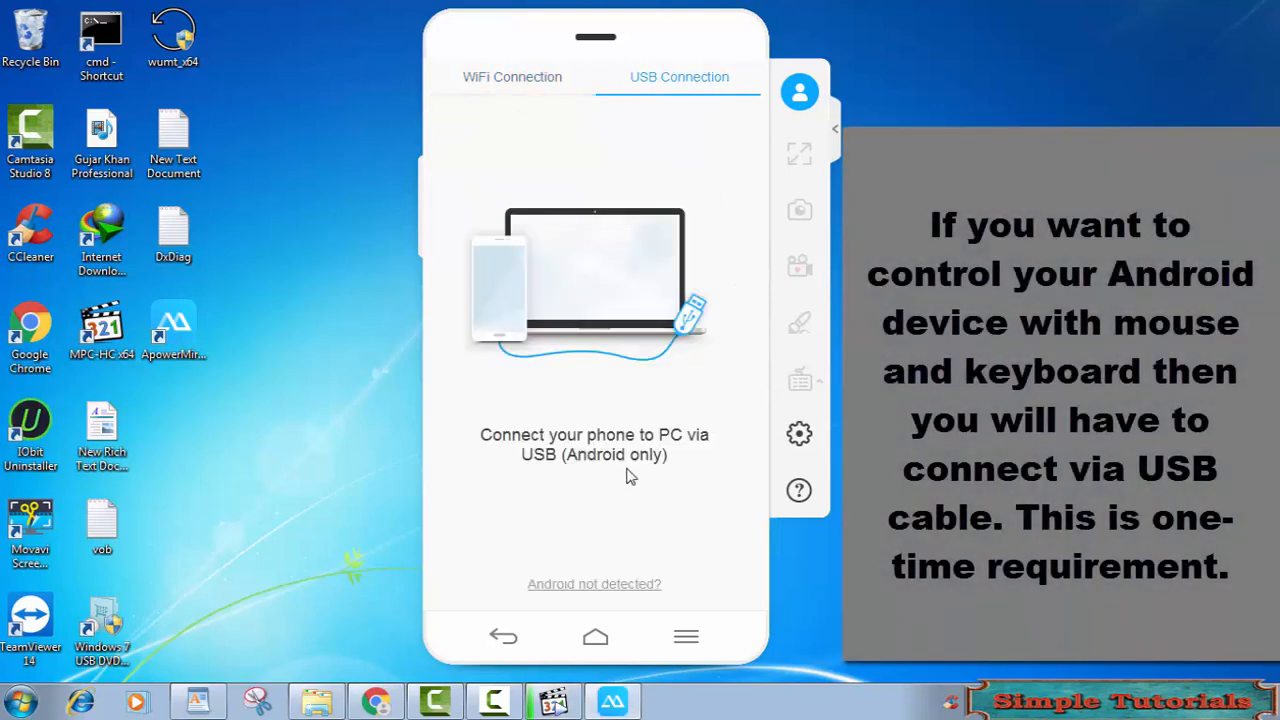
{"action": "left_click", "coordinate": [512, 76]}
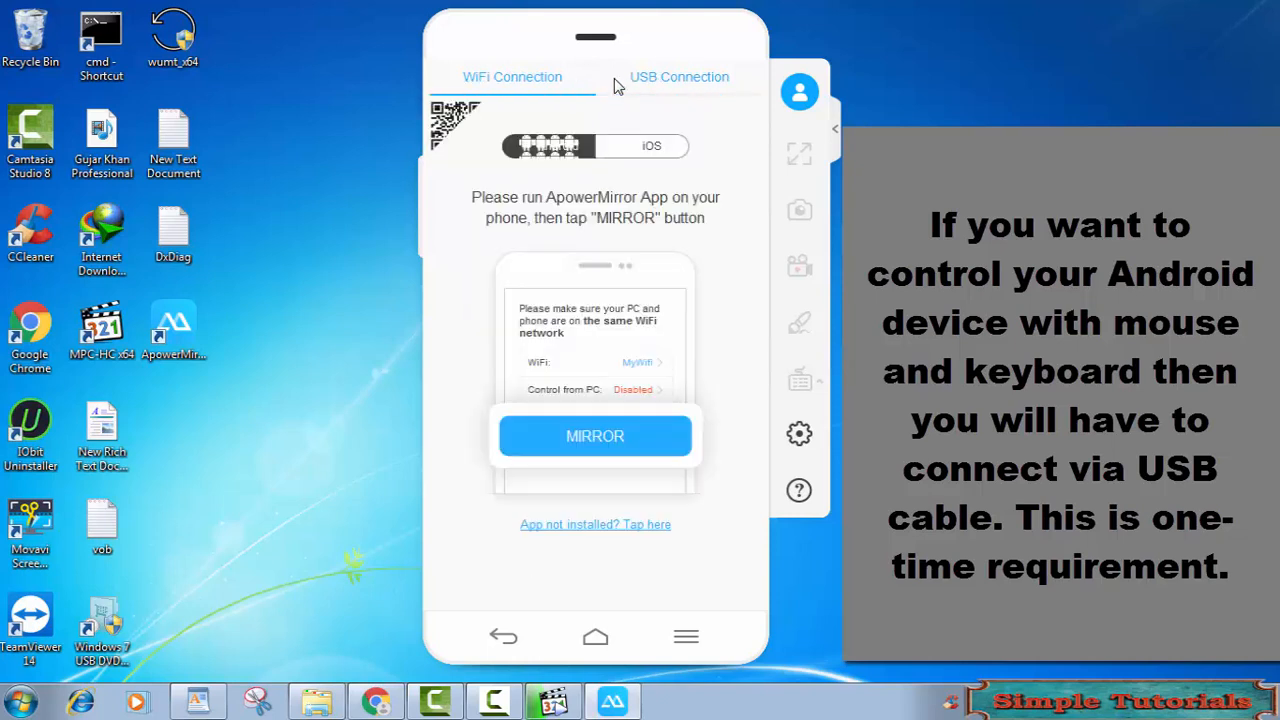
{"action": "left_click", "coordinate": [680, 76]}
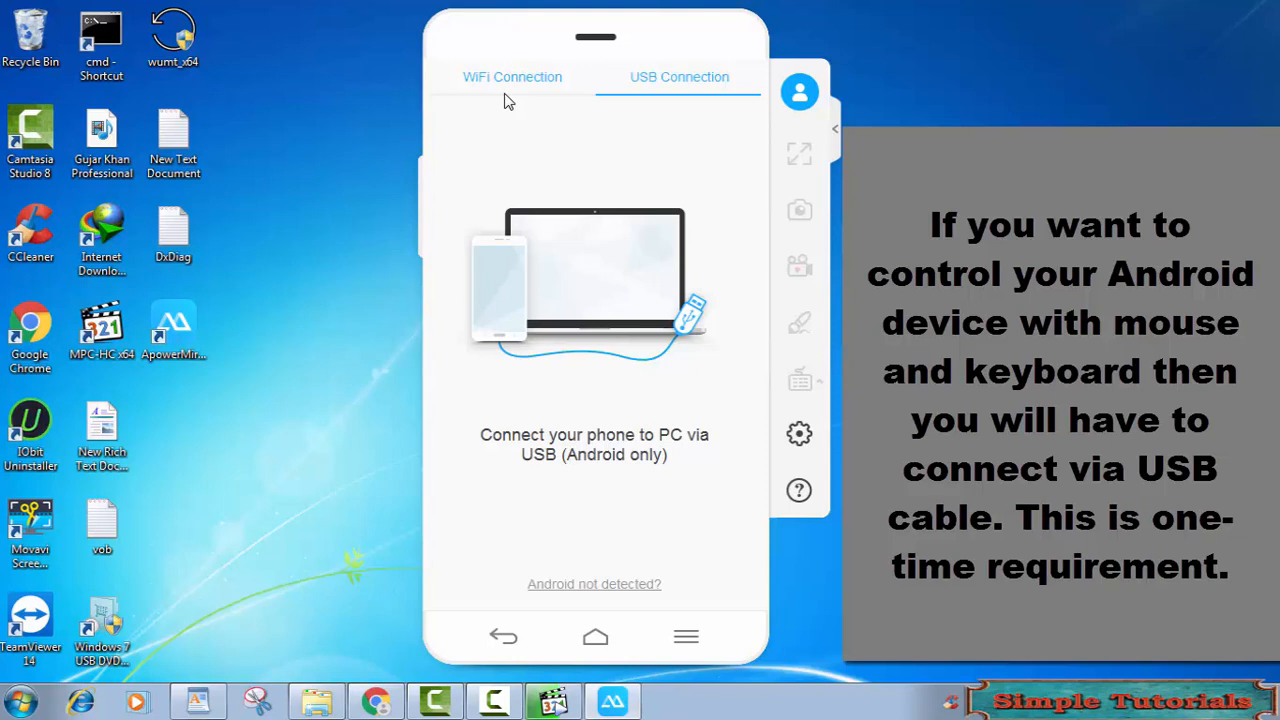
{"action": "left_click", "coordinate": [512, 76]}
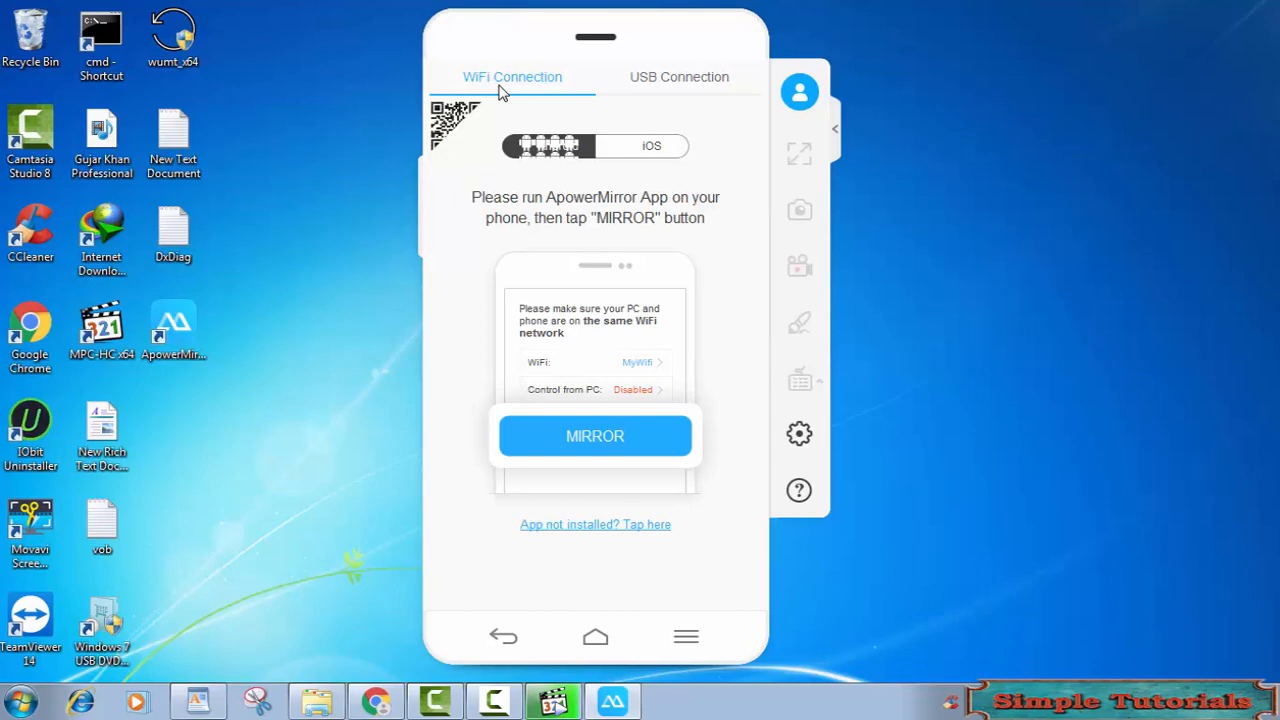
{"action": "left_click", "coordinate": [596, 436]}
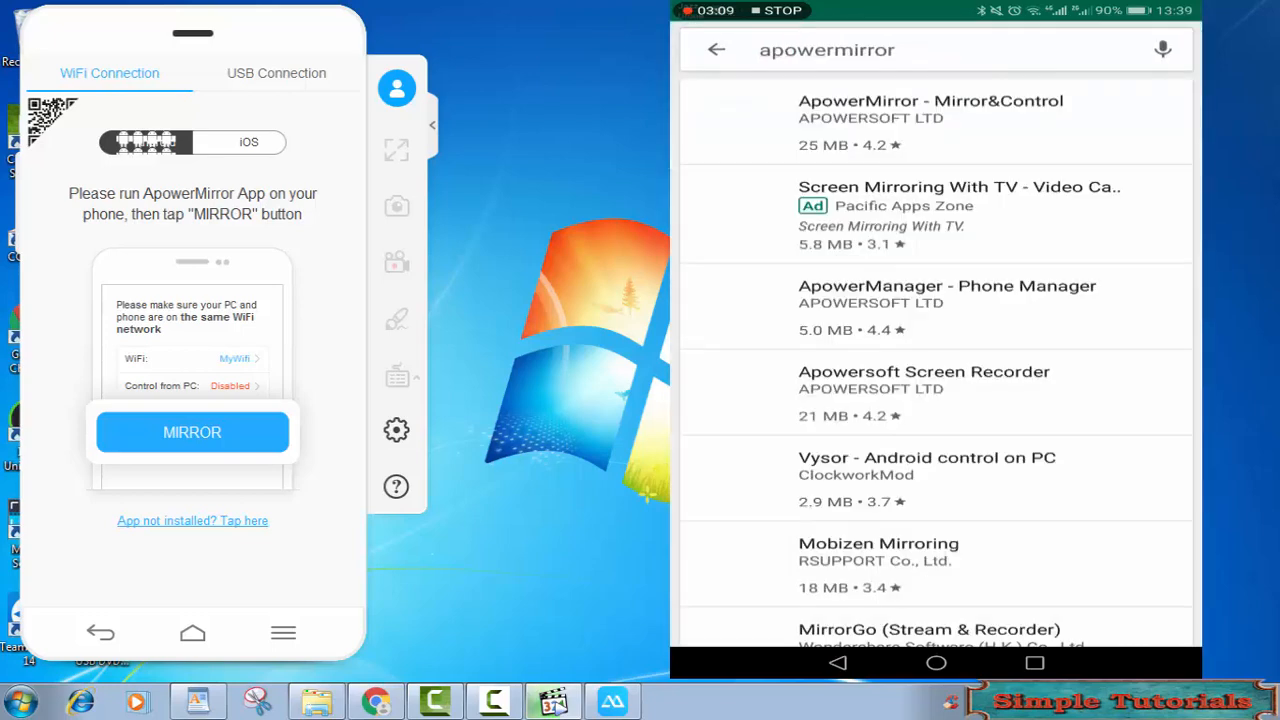
Launch the installed ApowerMirror - Mirror&Control app from its Play Store page on the phone
{"action": "left_click", "coordinate": [930, 110]}
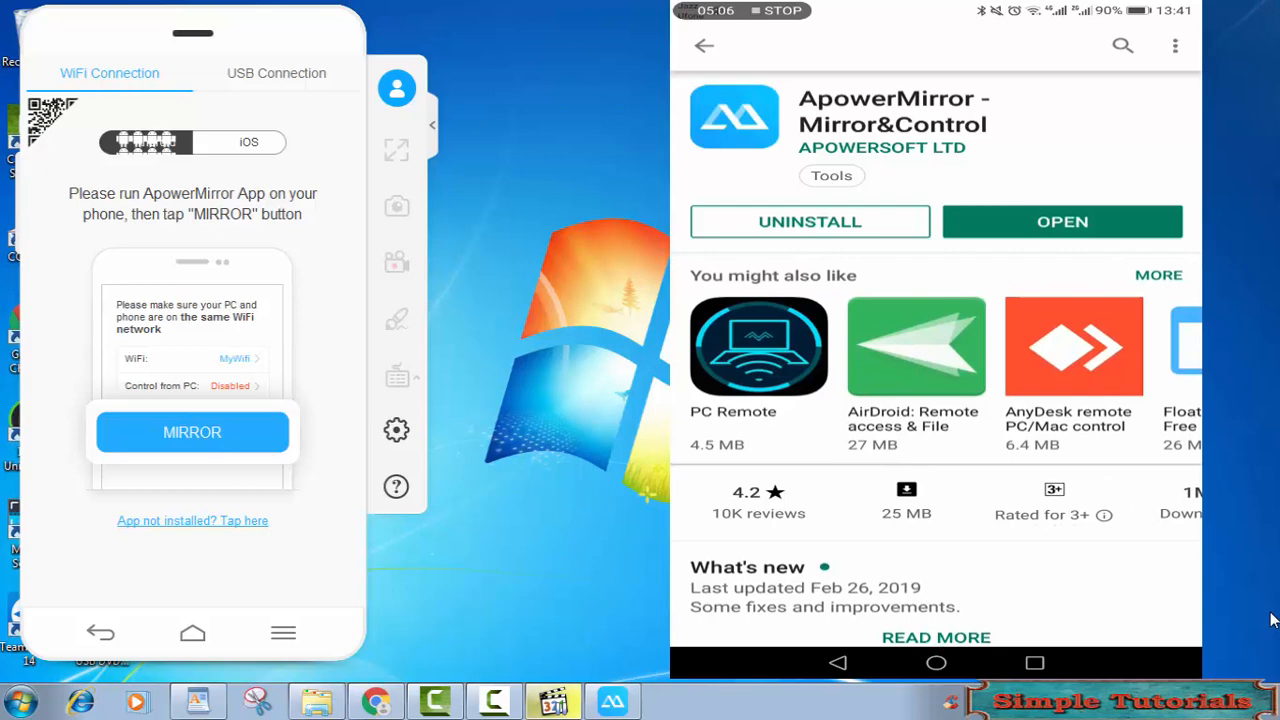
{"action": "left_click", "coordinate": [1060, 220]}
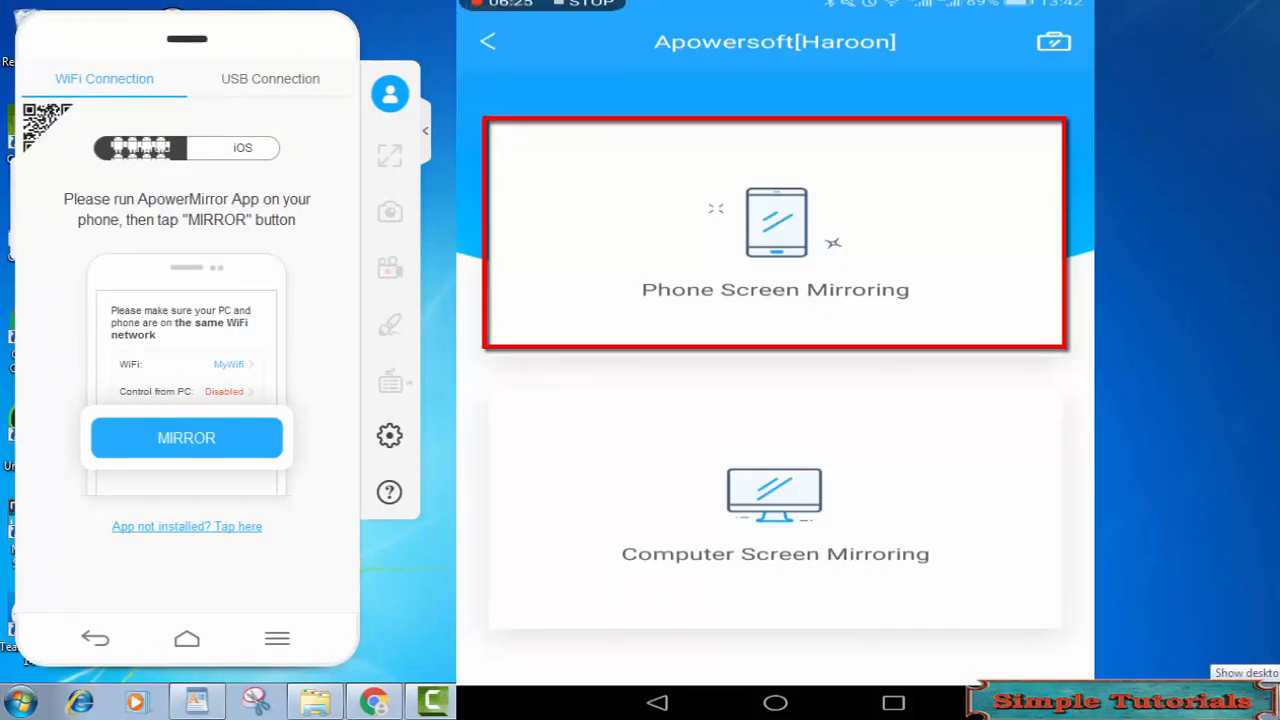
{"action": "mouse_move", "coordinate": [1272, 618]}
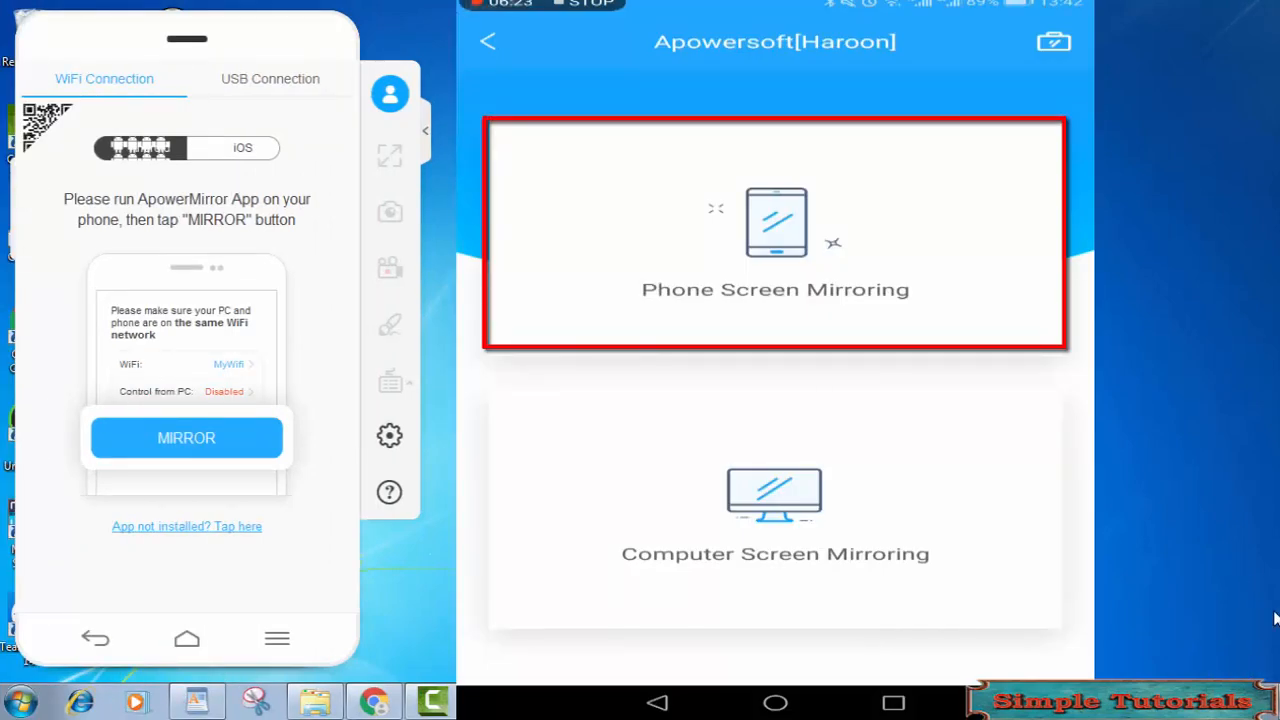
Choose Phone Screen Mirroring so the PC asks to tap START NOW on the device
{"action": "left_click", "coordinate": [776, 500]}
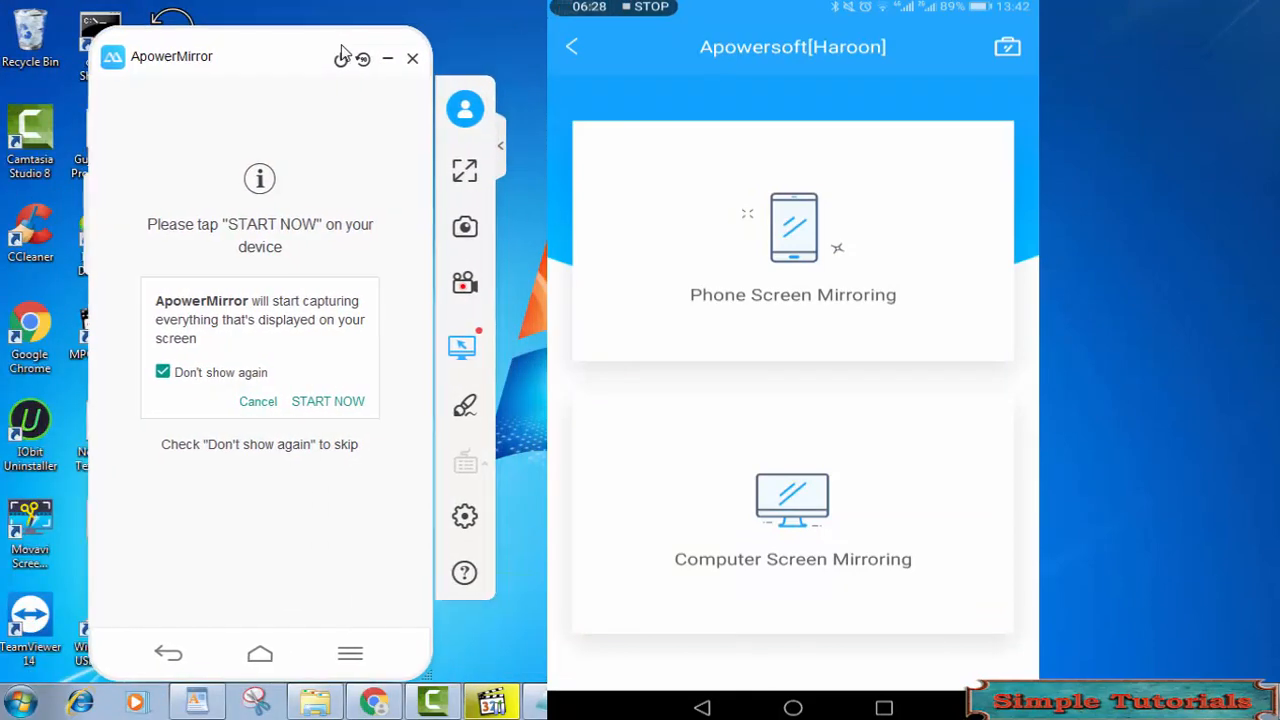
Select the PC and allow screen capture so the phone's home screen mirrors on the PC
{"action": "left_click", "coordinate": [792, 240]}
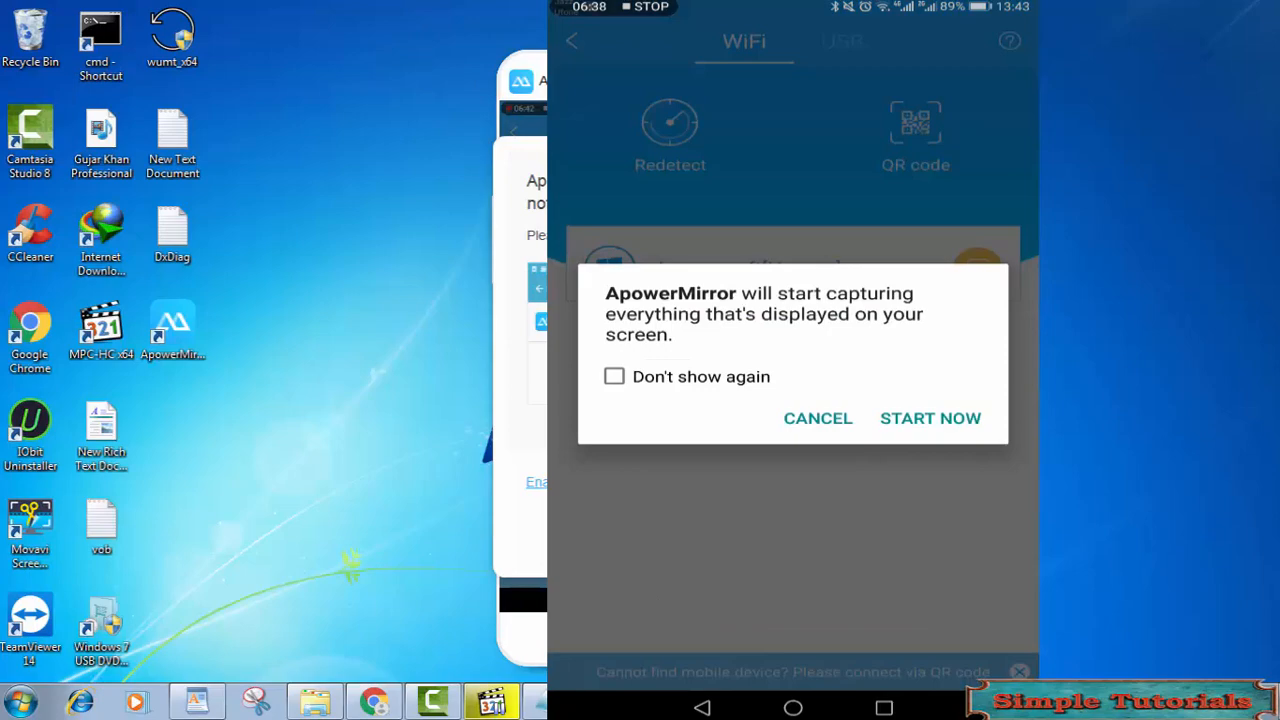
{"action": "left_click", "coordinate": [928, 418]}
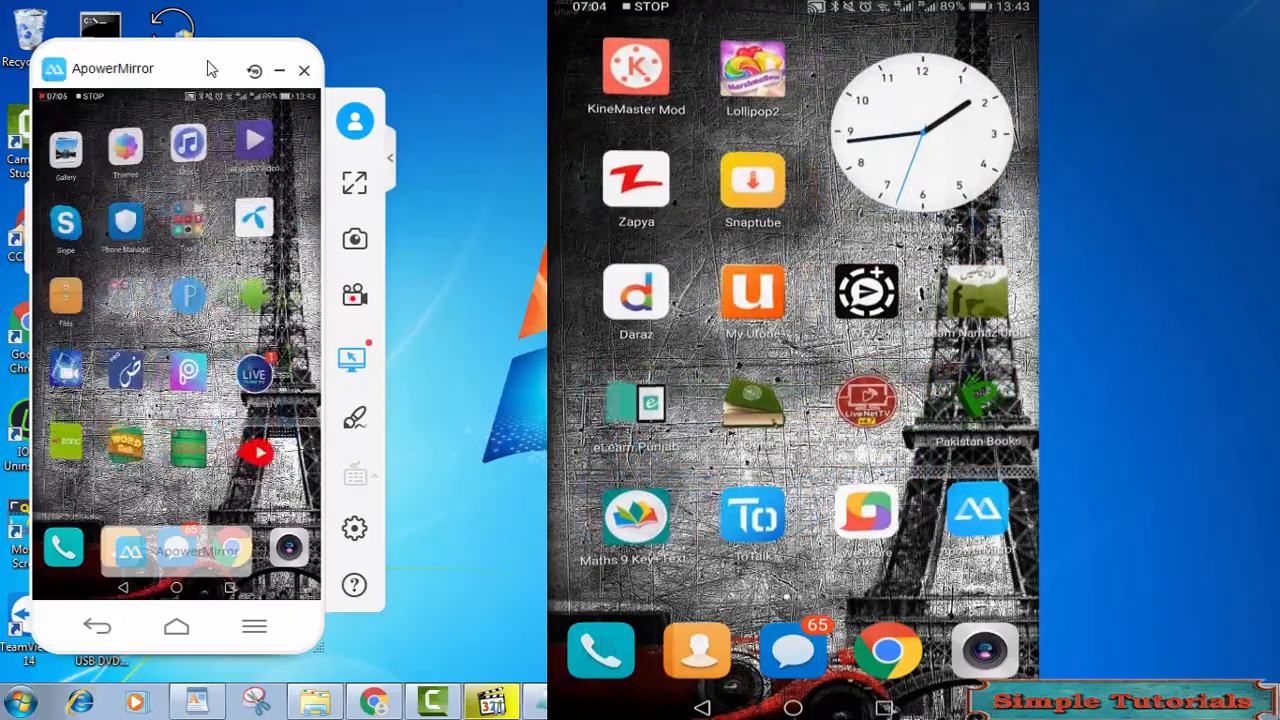
Scroll the mirrored phone view before bringing up the Windows Start menu
{"action": "scroll", "scroll_direction": "left", "scroll_amount": 3}
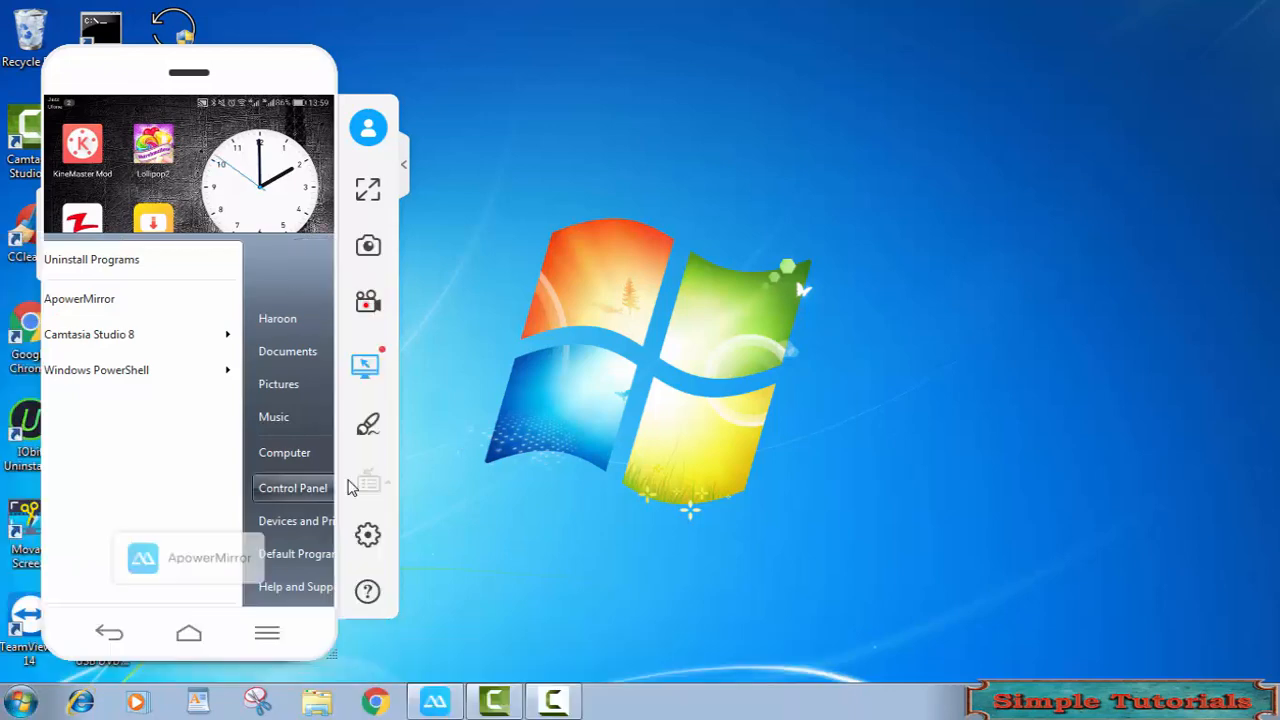
View Control Panel as Large icons and go to Devices and Printers
{"action": "left_click", "coordinate": [292, 488]}
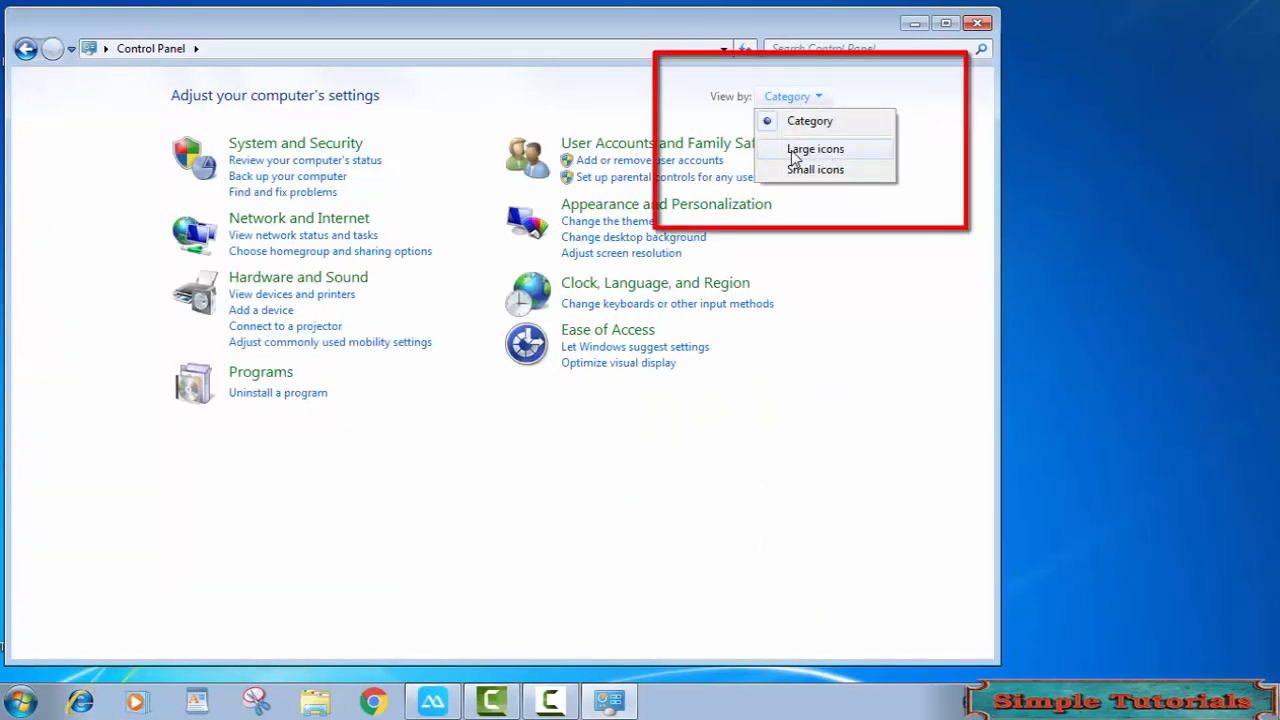
{"action": "left_click", "coordinate": [816, 148]}
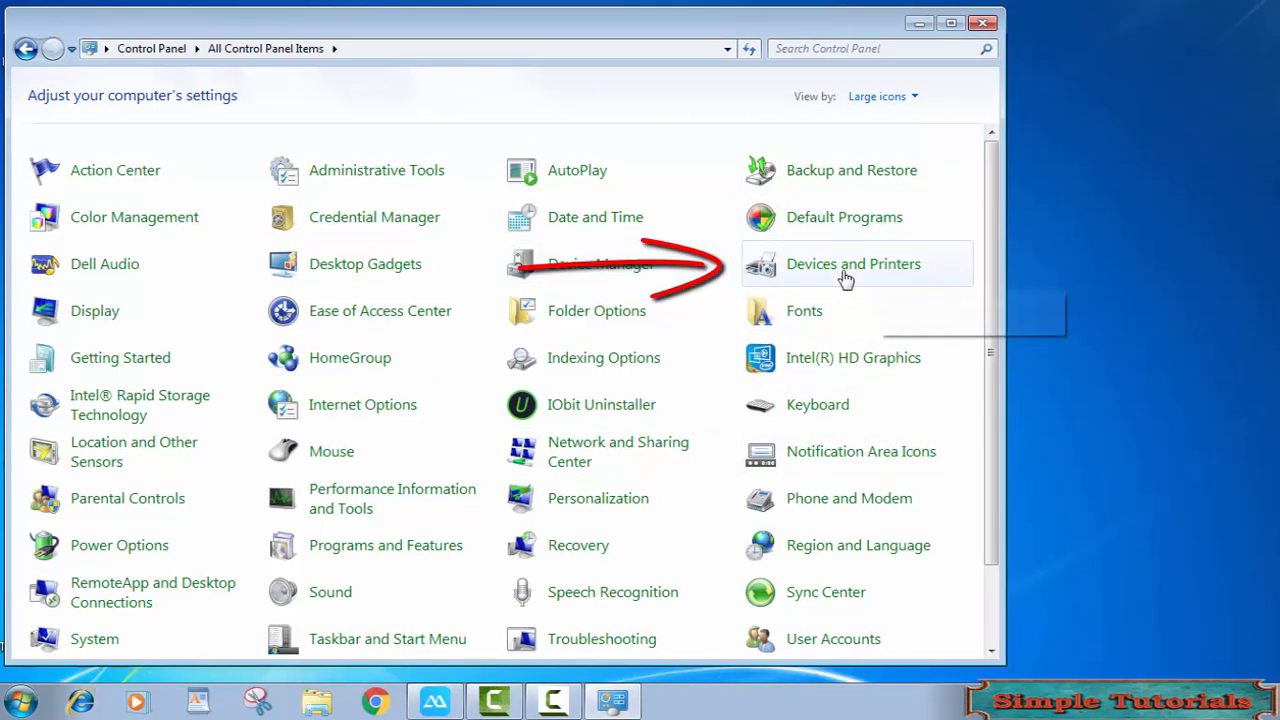
{"action": "left_click", "coordinate": [852, 264]}
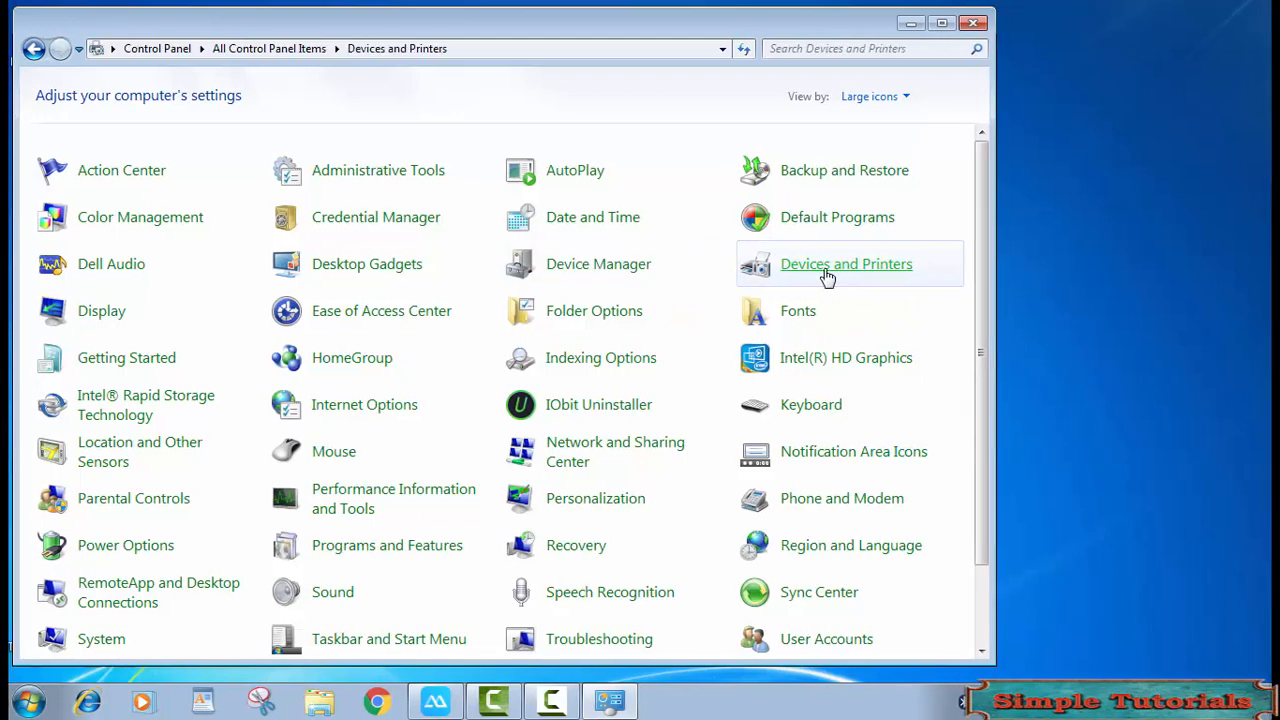
{"action": "left_click", "coordinate": [846, 264]}
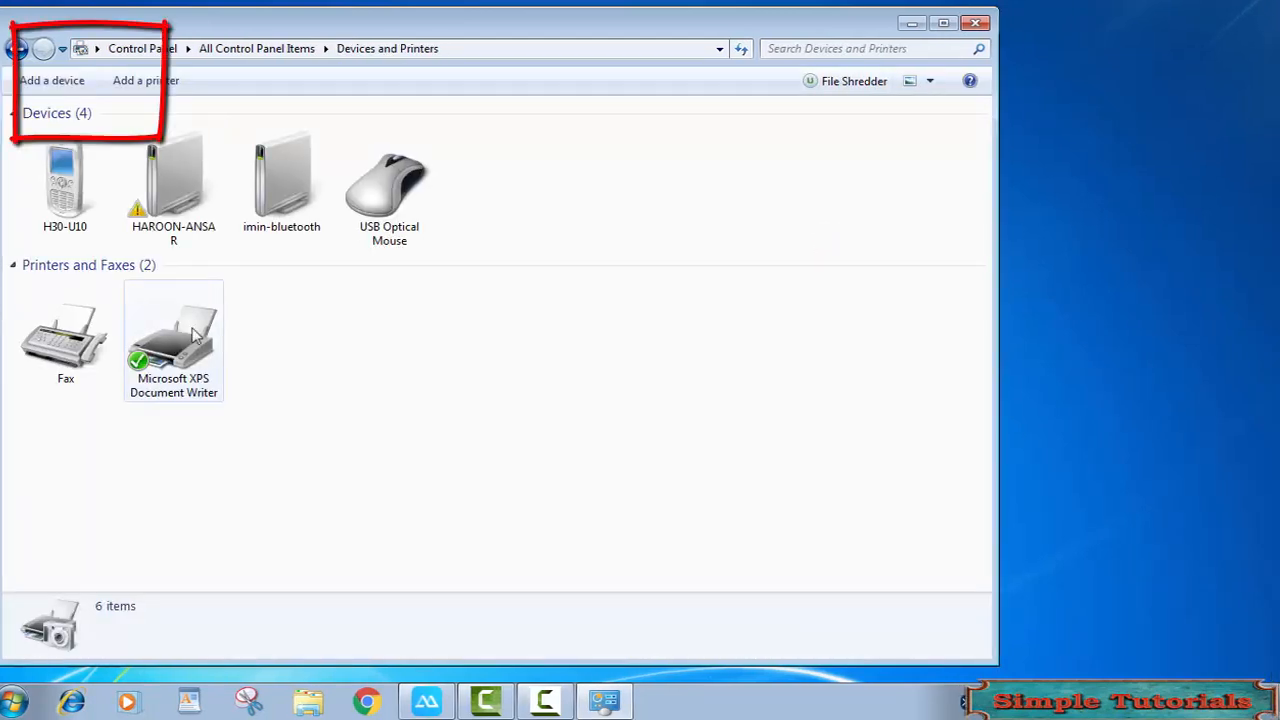
Add the HWBLN-H phone as a Bluetooth device, confirming the matching pairing code
{"action": "left_click", "coordinate": [52, 80]}
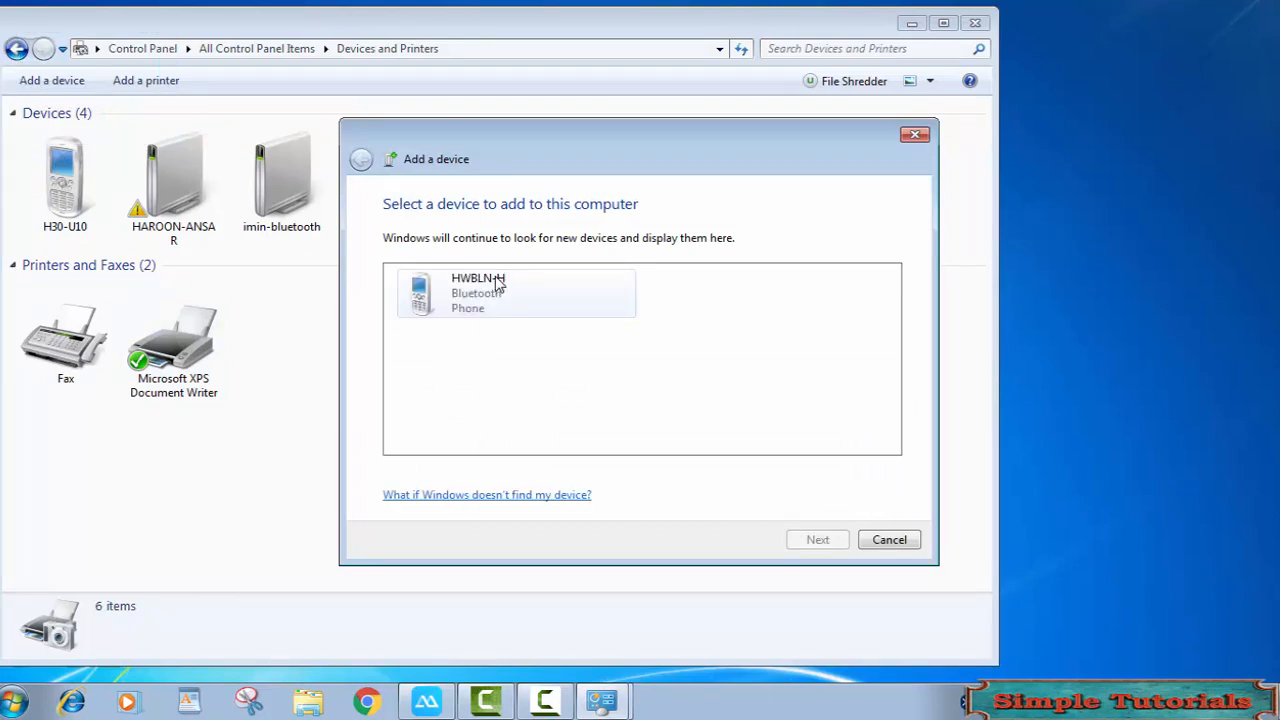
{"action": "left_click", "coordinate": [510, 292]}
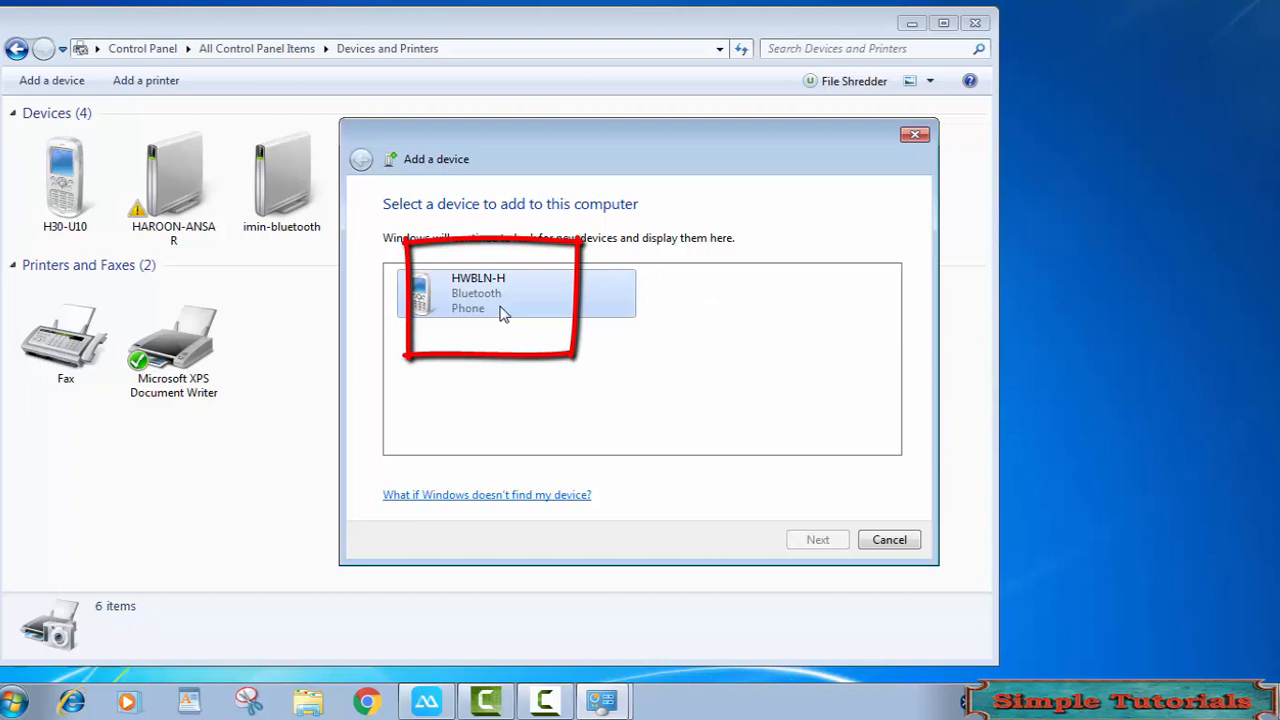
{"action": "left_click", "coordinate": [512, 292]}
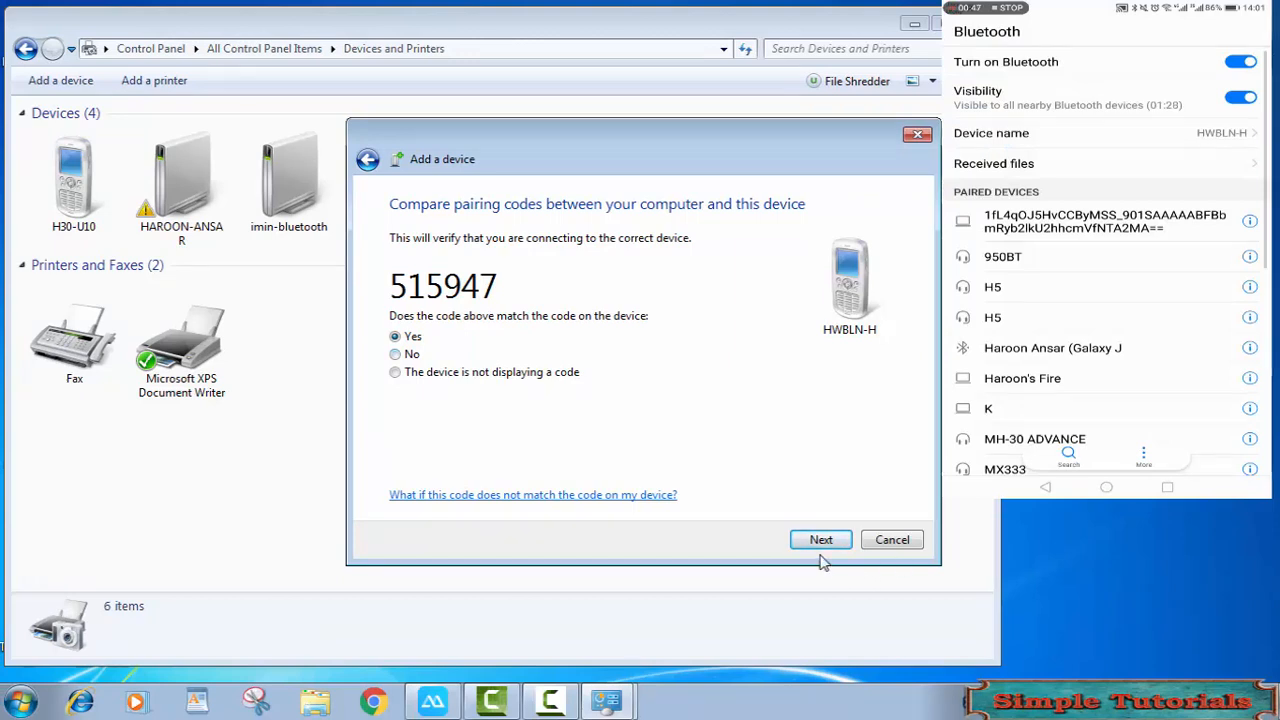
{"action": "left_click", "coordinate": [820, 540]}
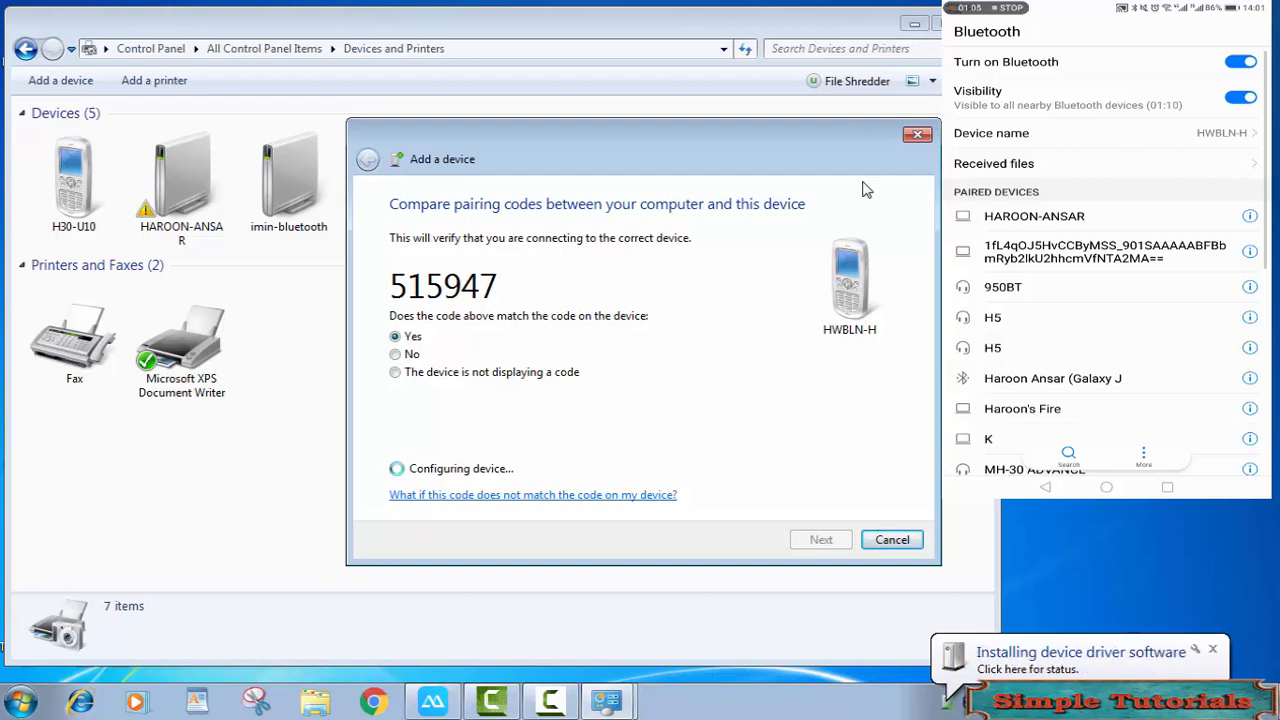
{"action": "left_click", "coordinate": [820, 540]}
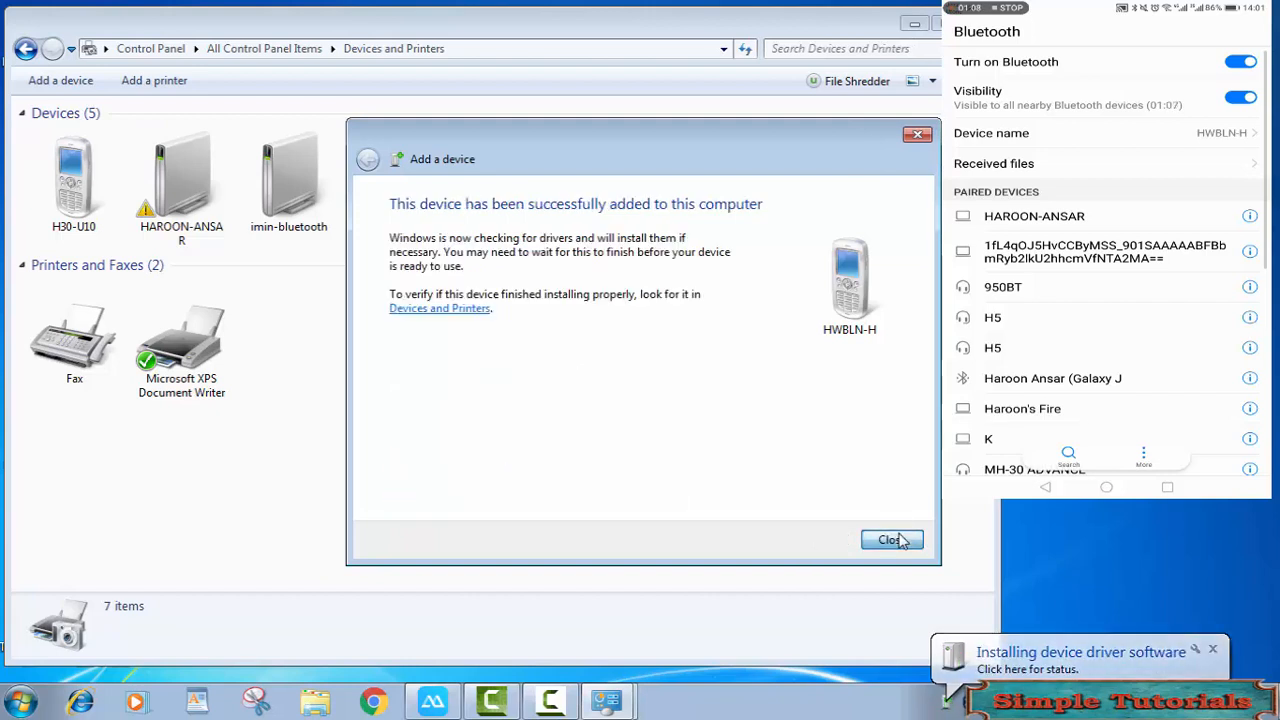
Connect the paired HWBLN-H phone's stereo audio service so it plays through the PC speakers
{"action": "left_click", "coordinate": [890, 540]}
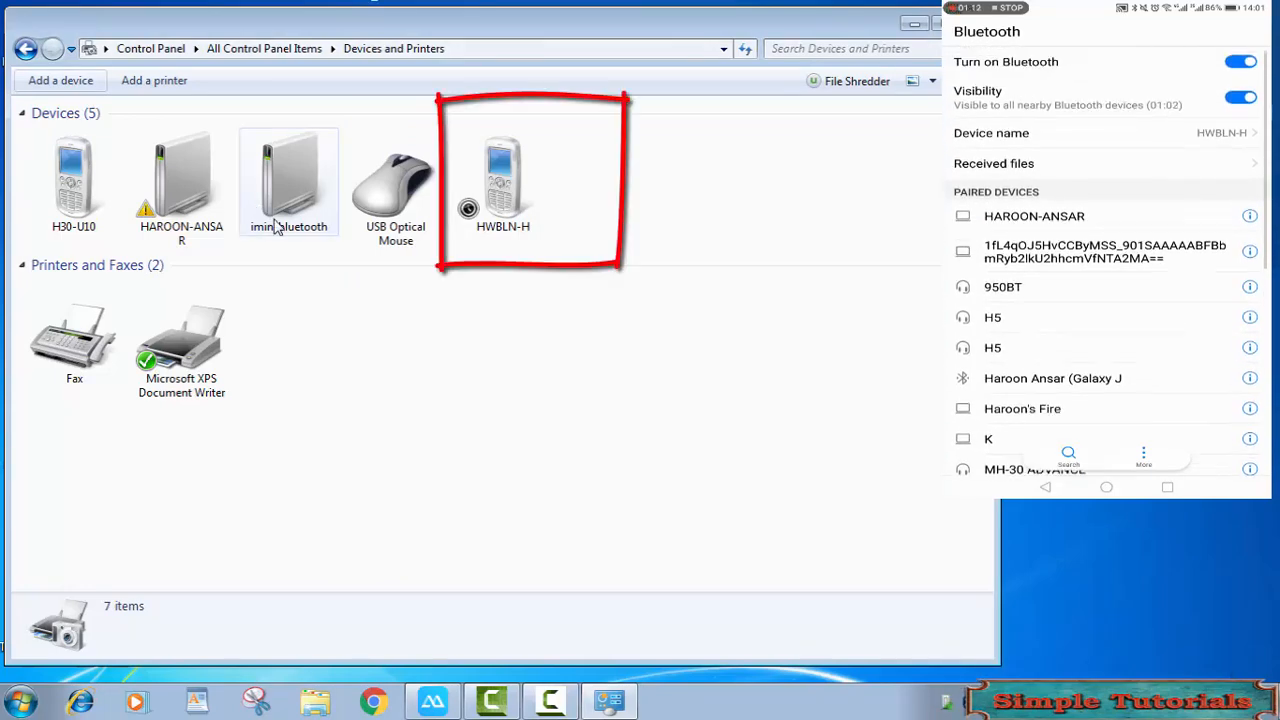
{"action": "left_click", "coordinate": [502, 180]}
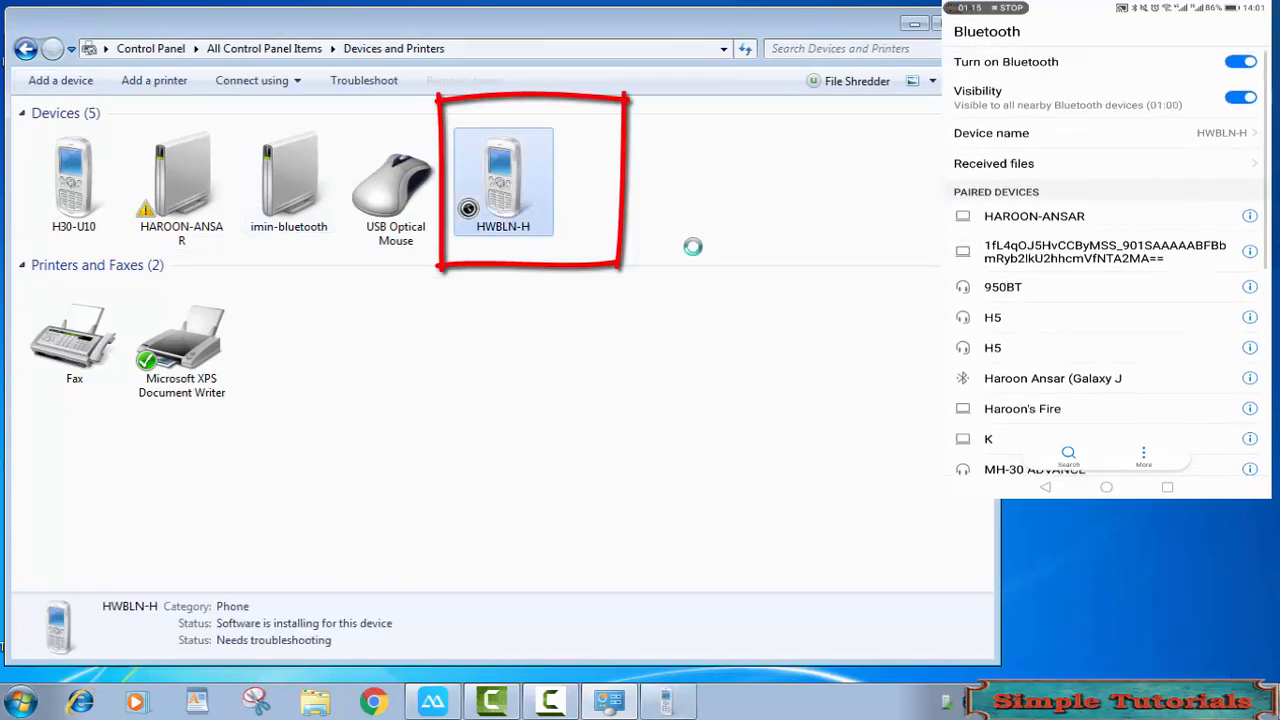
{"action": "double_click", "coordinate": [502, 180]}
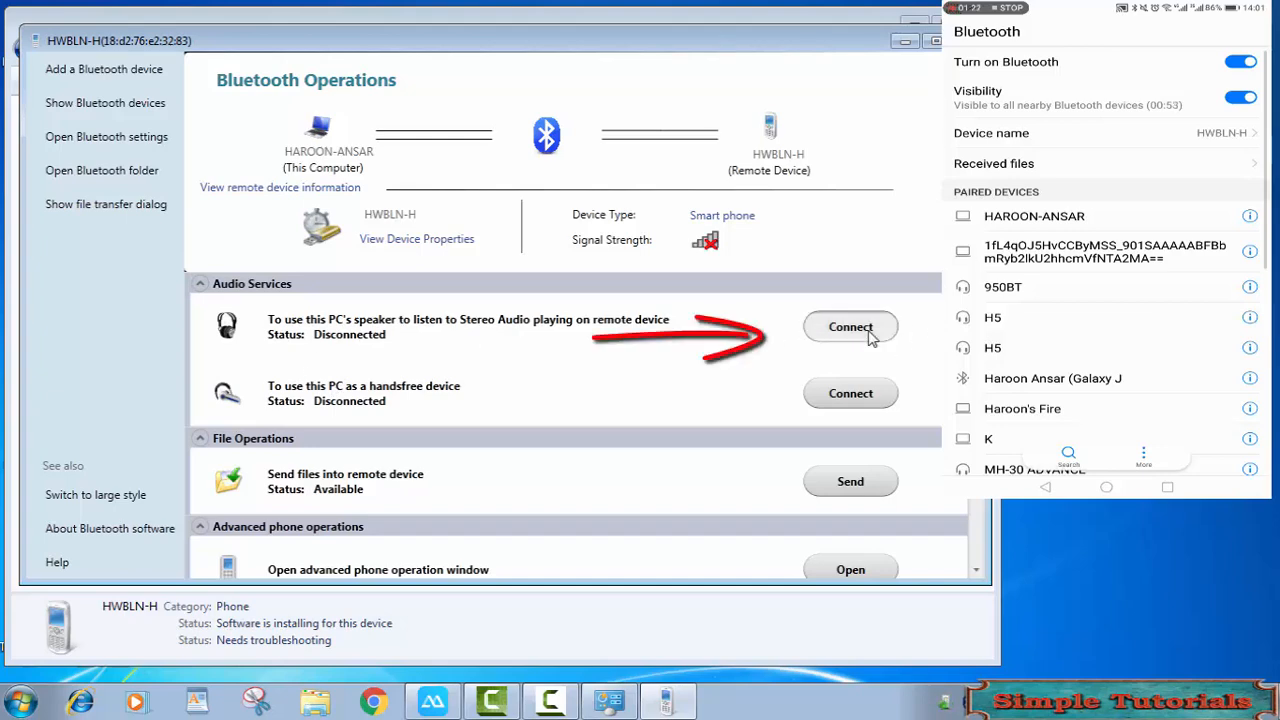
{"action": "left_click", "coordinate": [850, 328]}
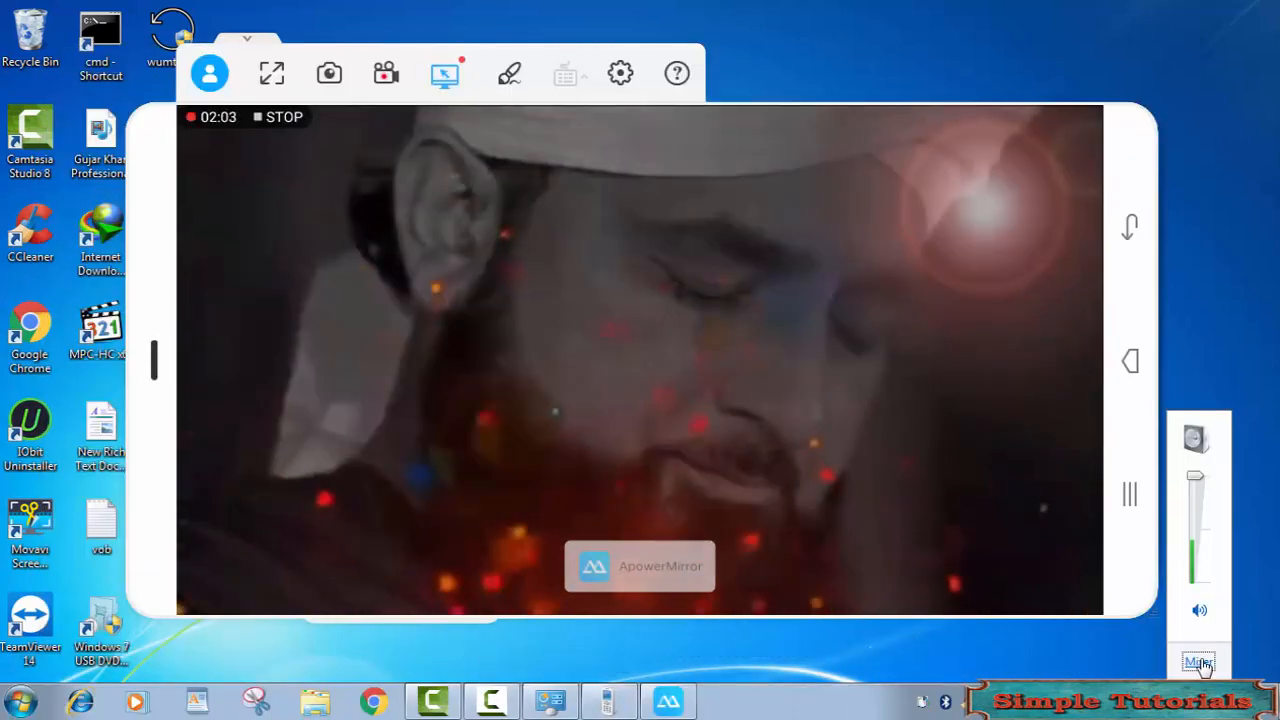
{"action": "left_click", "coordinate": [1200, 664]}
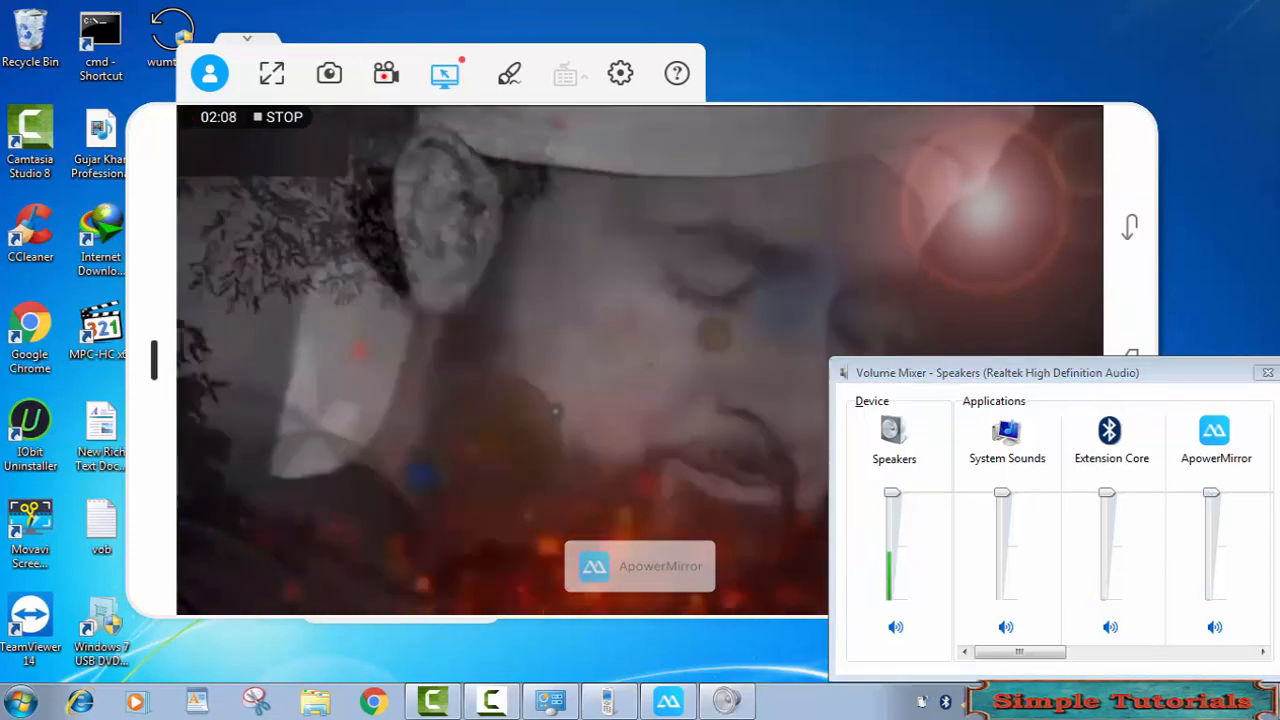
{"action": "left_click", "coordinate": [784, 700]}
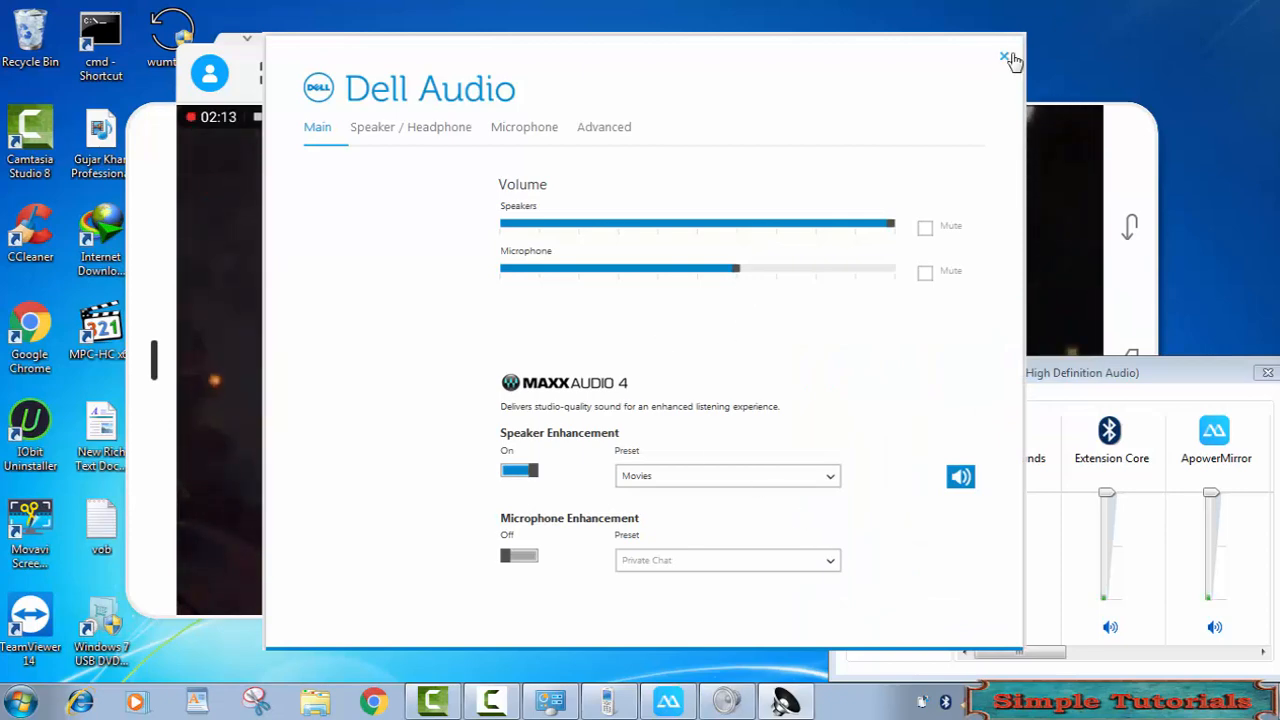
{"action": "left_click", "coordinate": [1006, 60]}
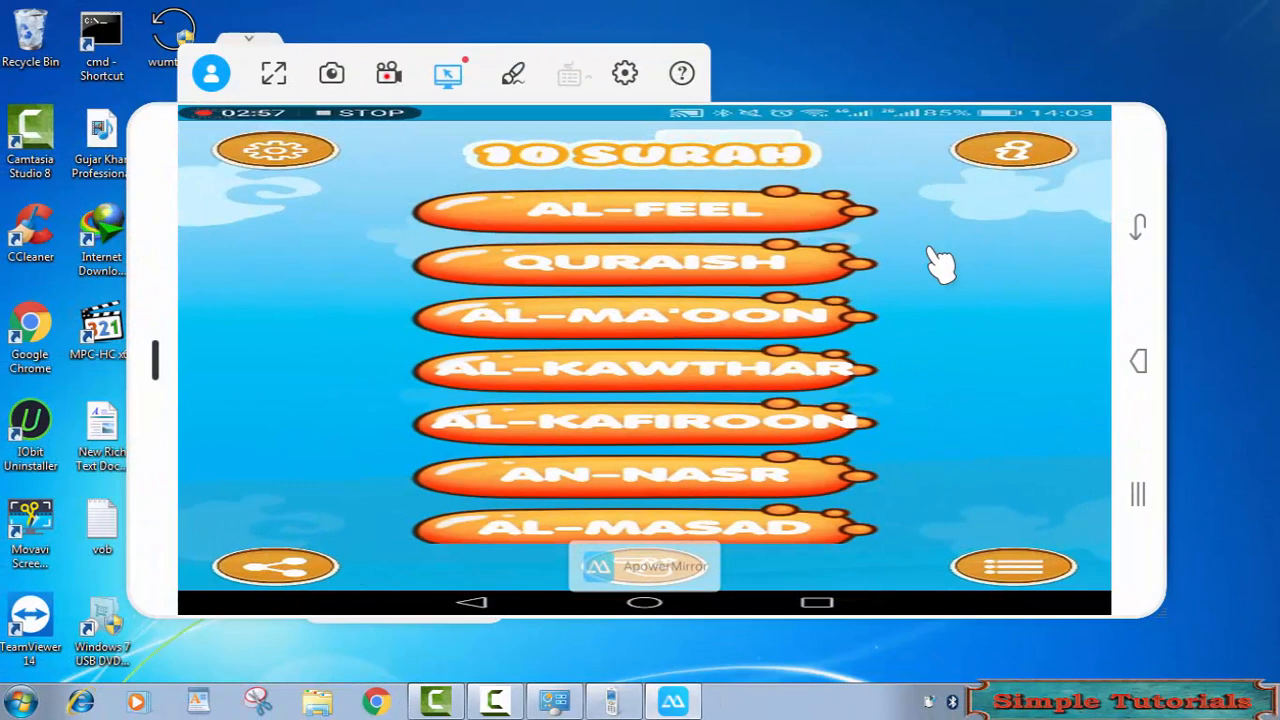
{"action": "mouse_move", "coordinate": [916, 336]}
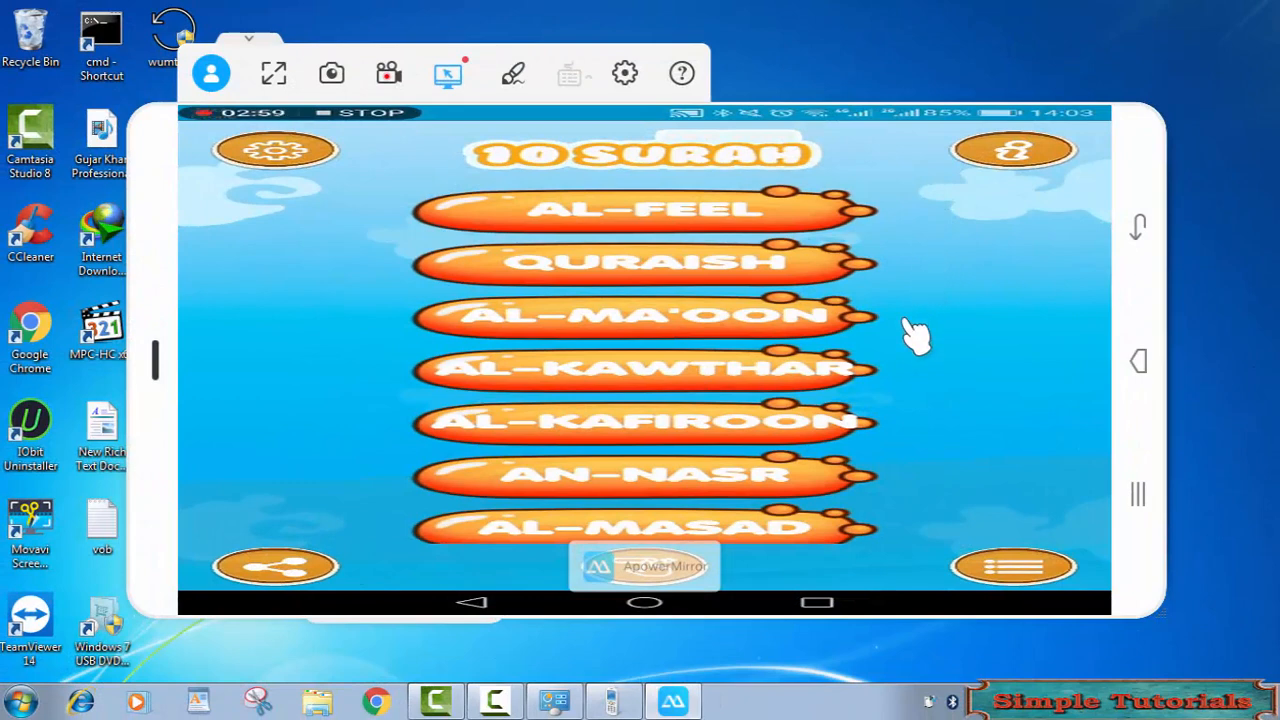
{"action": "mouse_move", "coordinate": [1000, 216]}
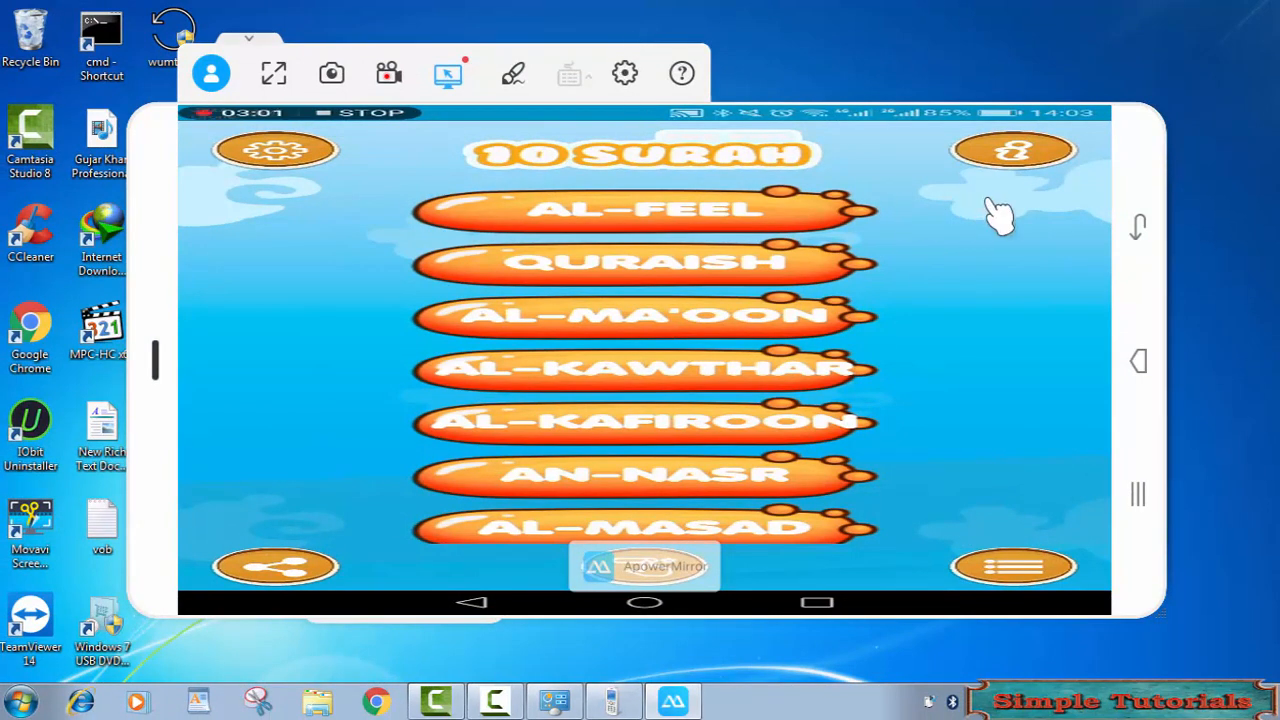
{"action": "mouse_move", "coordinate": [538, 562]}
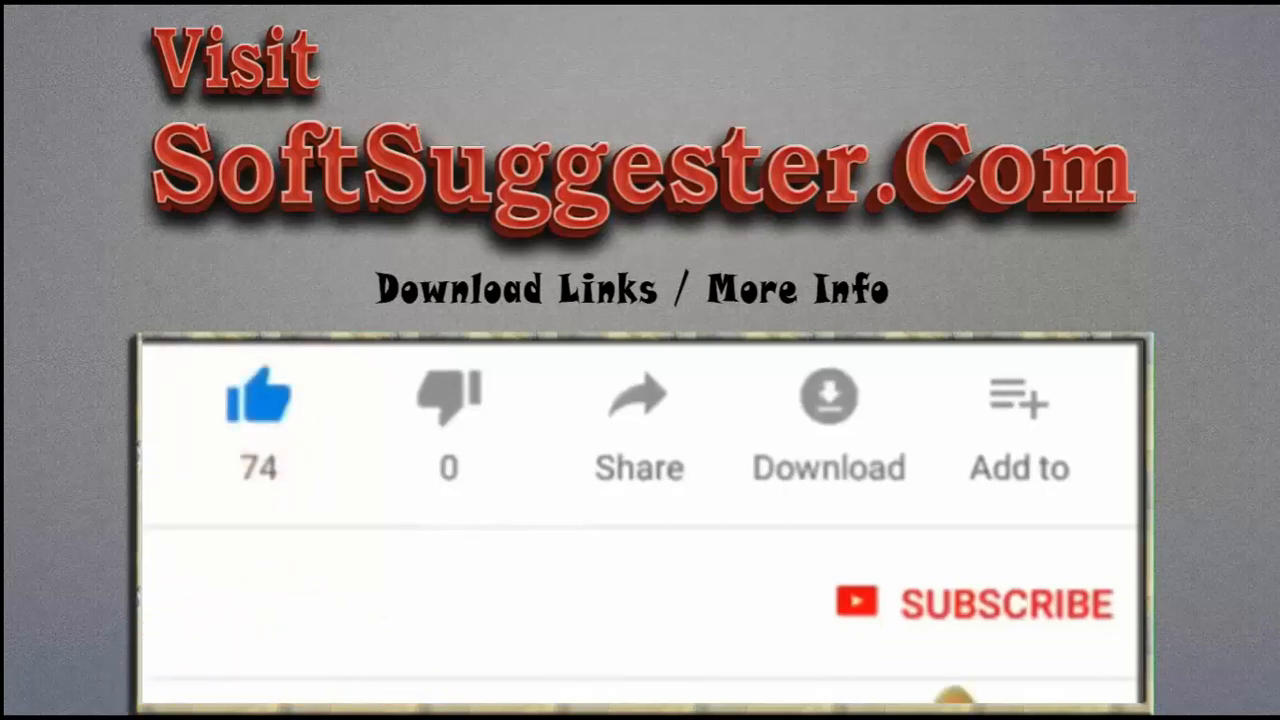
{"action": "left_click", "coordinate": [970, 604]}
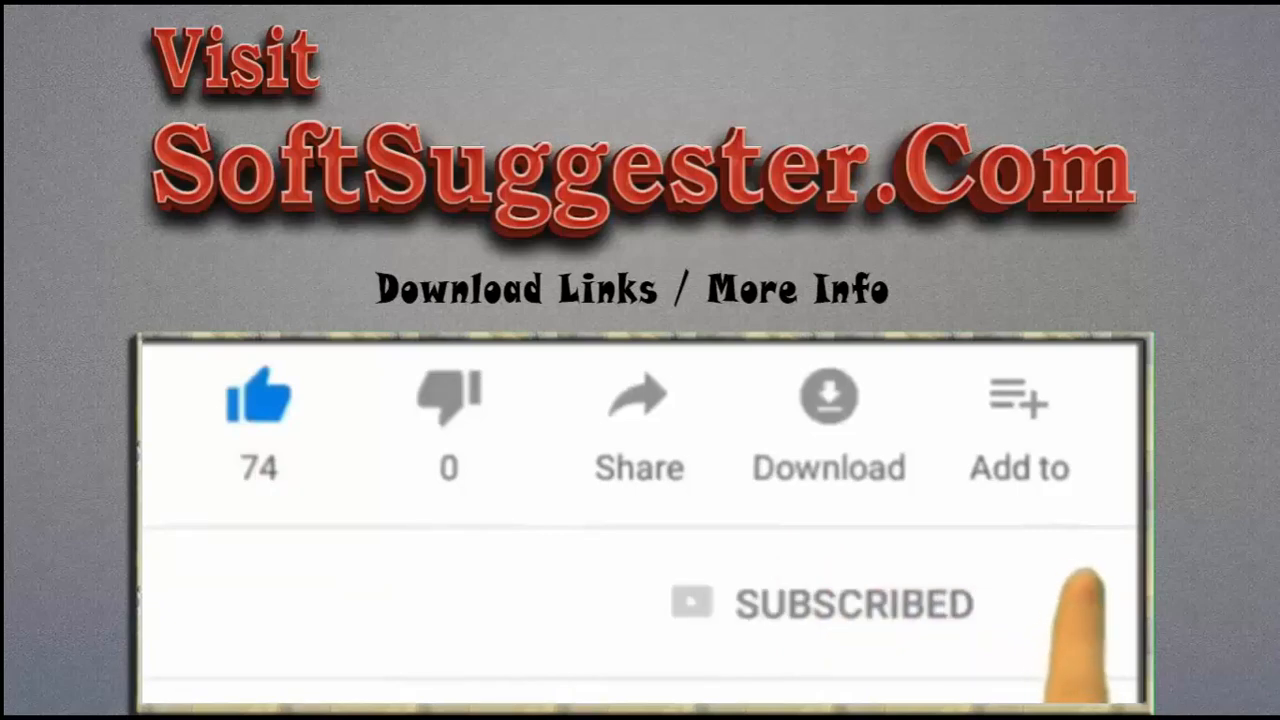